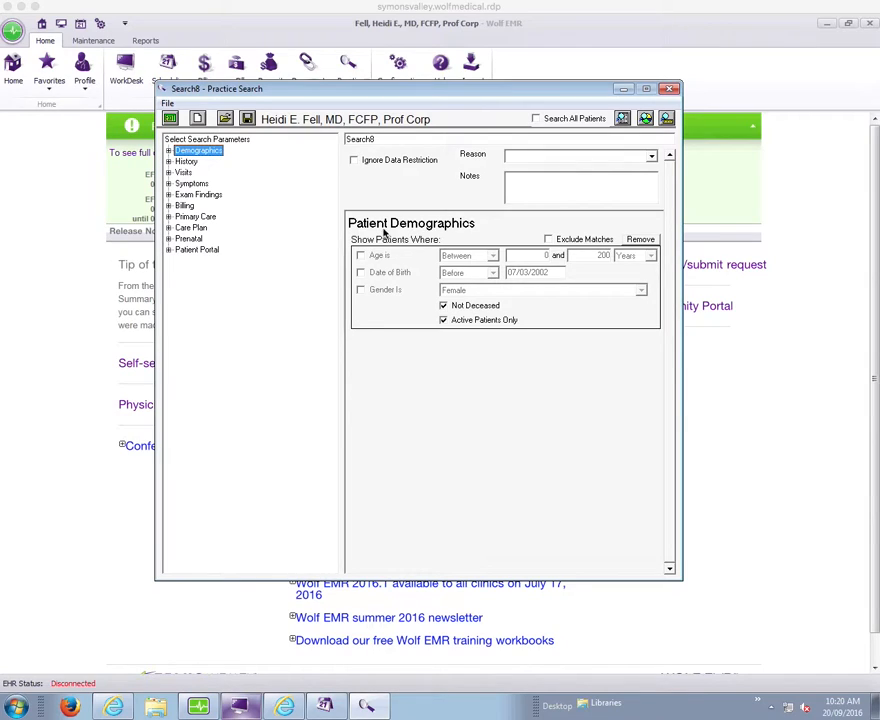
mouse_move(432, 164)
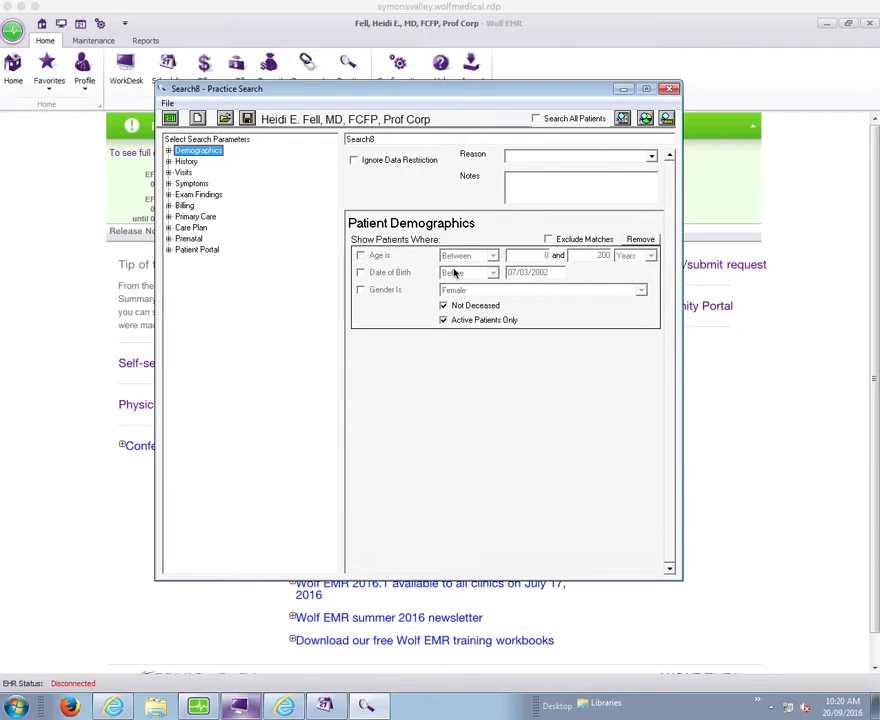
Step: Expand Demographics and preview the 543-patient age breakdown in the Demographic Viewer, then close it
left_click(490, 272)
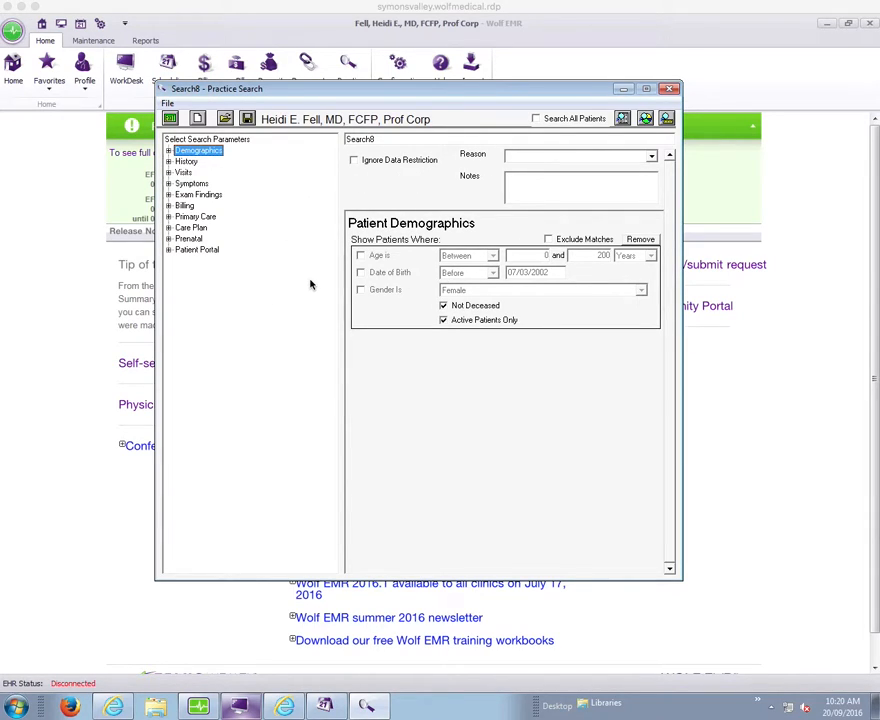
mouse_move(428, 194)
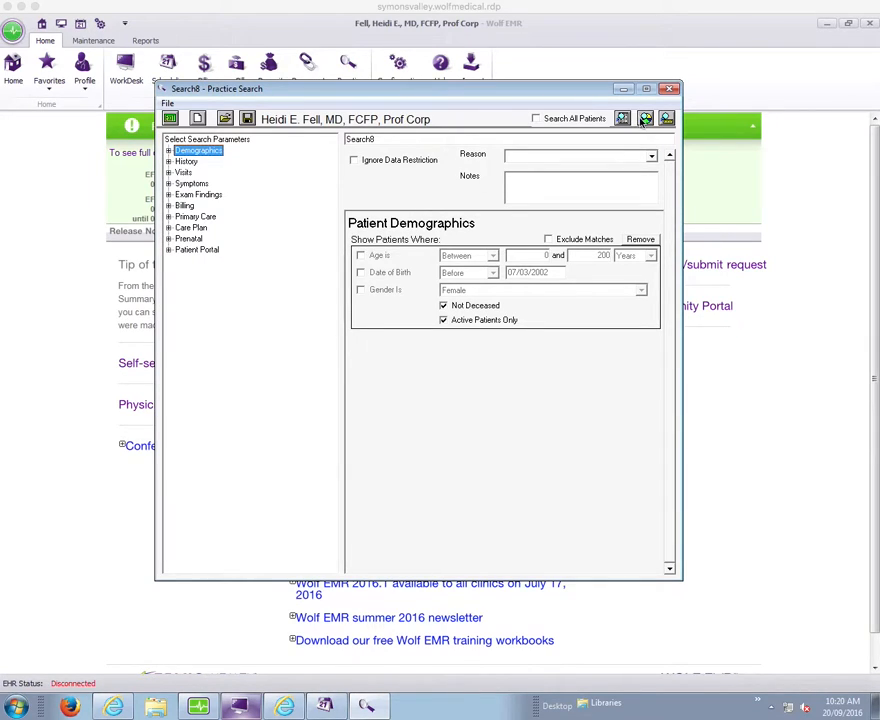
mouse_move(644, 130)
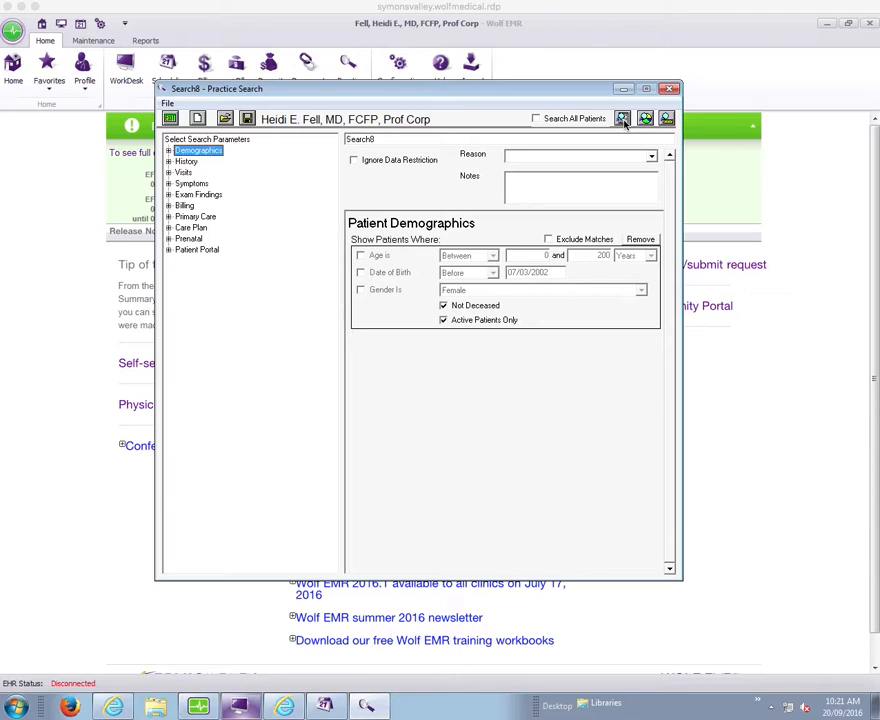
mouse_move(512, 138)
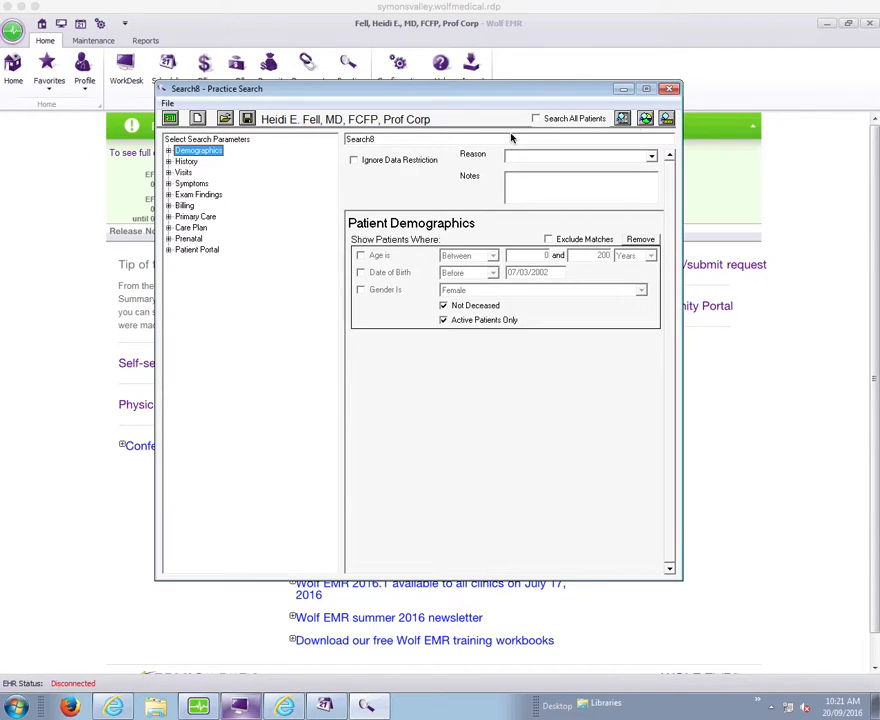
mouse_move(250, 168)
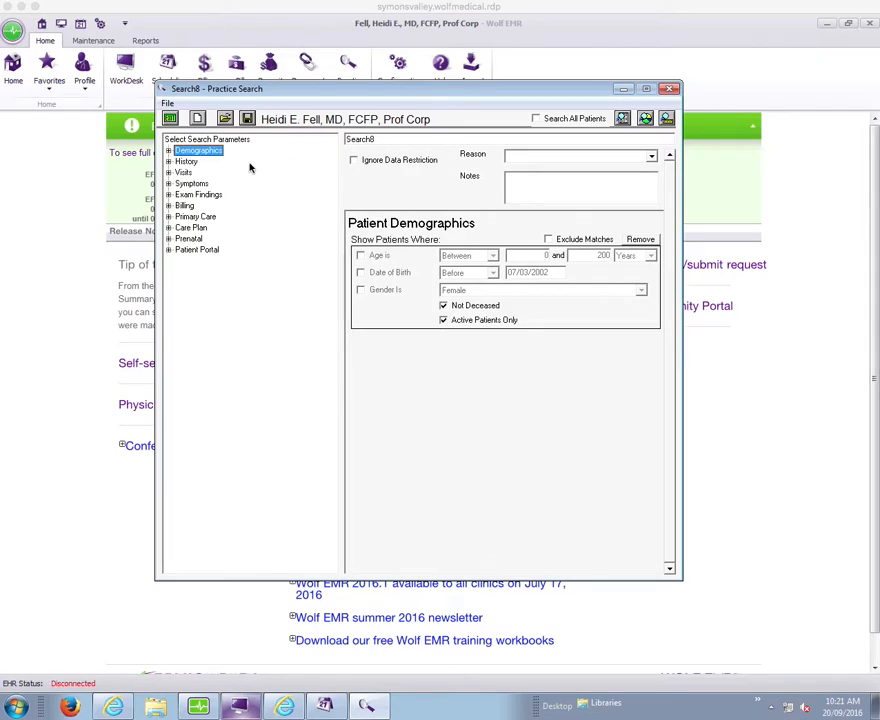
mouse_move(290, 124)
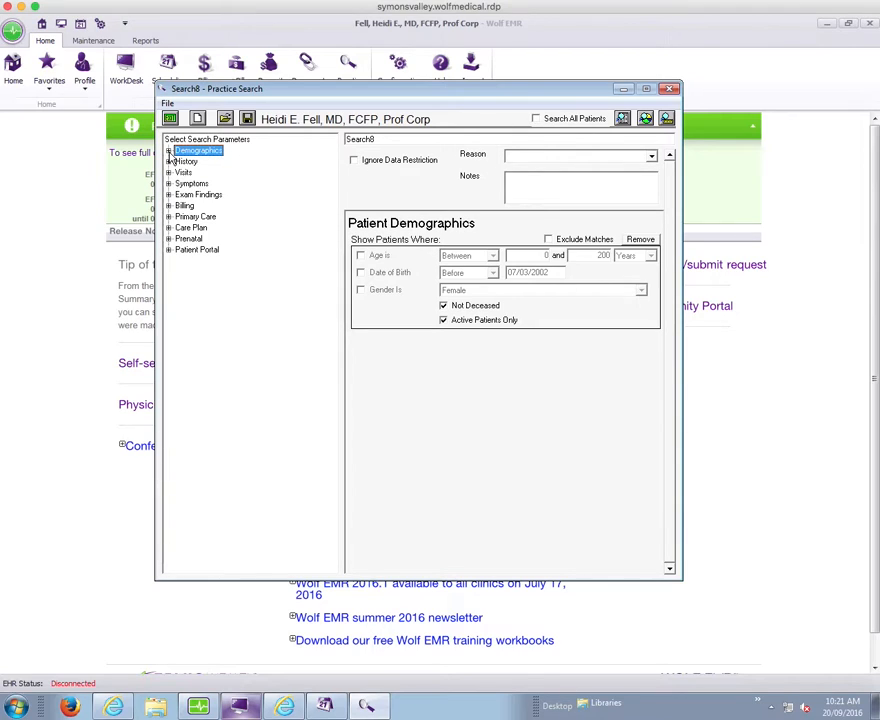
left_click(168, 150)
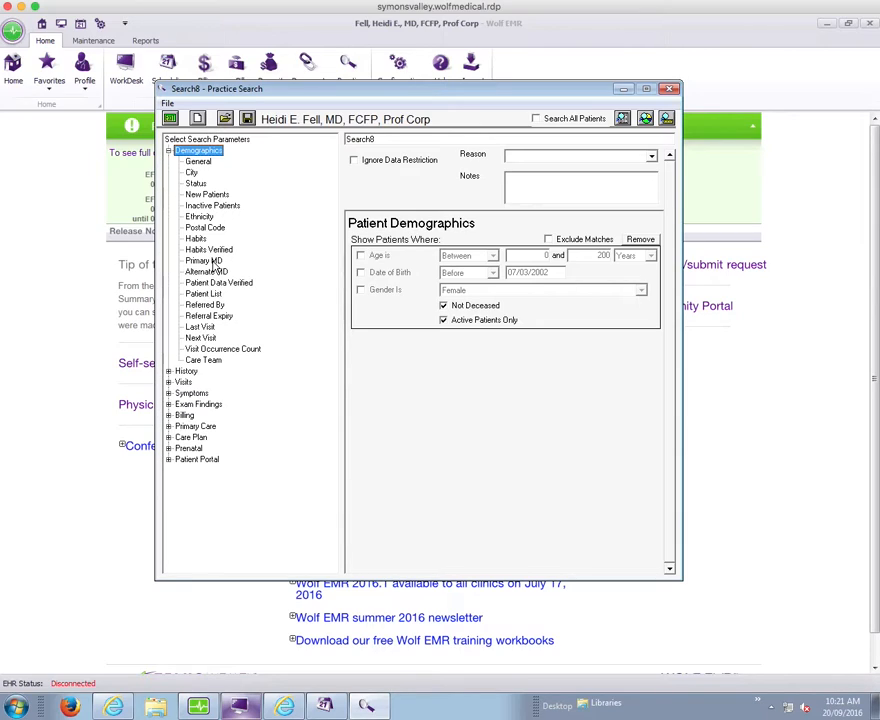
mouse_move(288, 206)
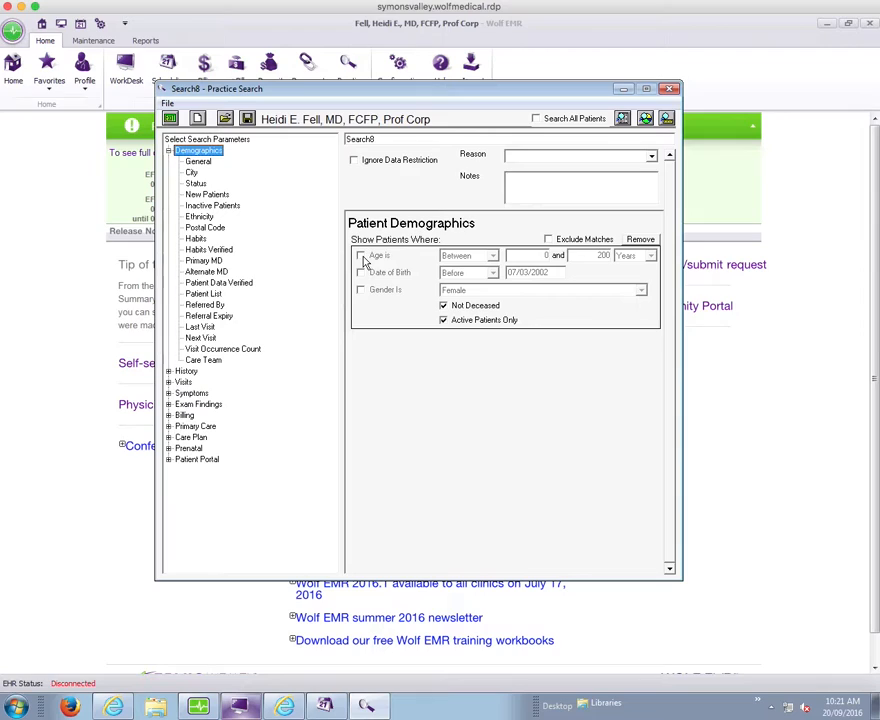
left_click(644, 120)
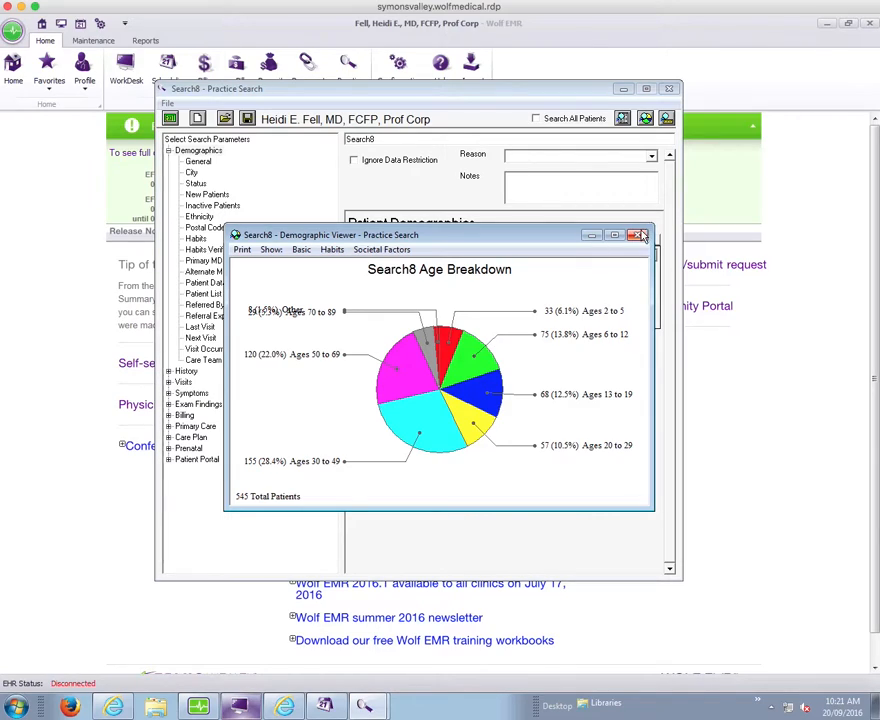
left_click(636, 234)
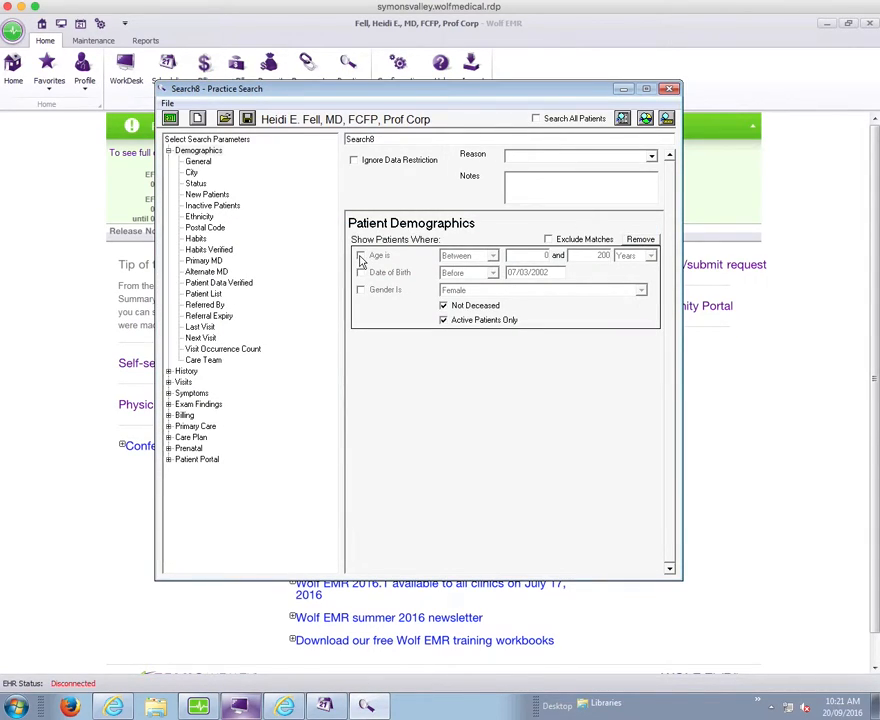
Step: Filter to female patients aged between 25 and 69 years and preview the 234-patient age breakdown
left_click(360, 256)
type("69")
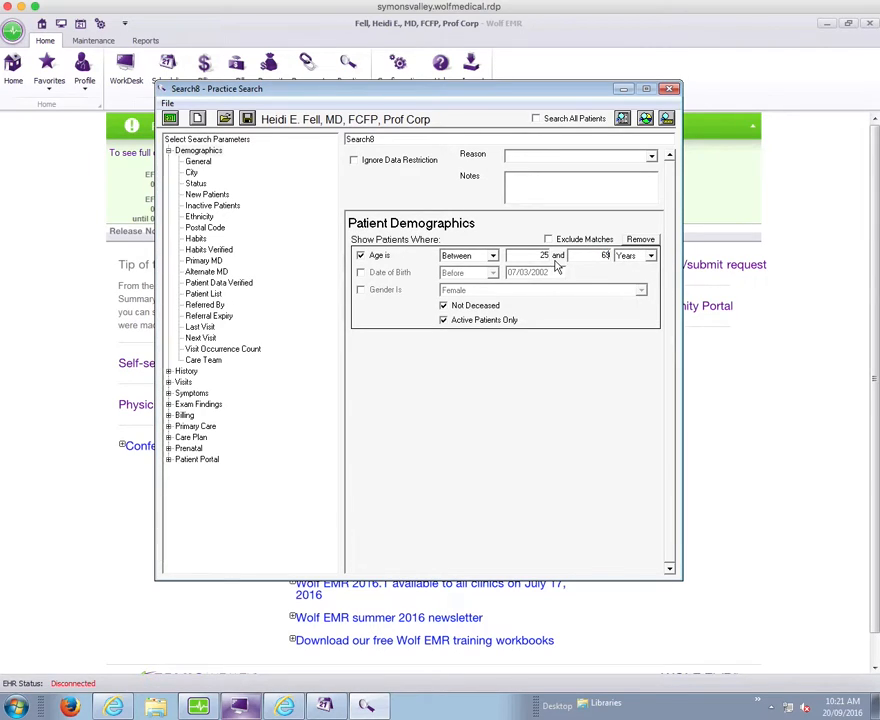
mouse_move(588, 258)
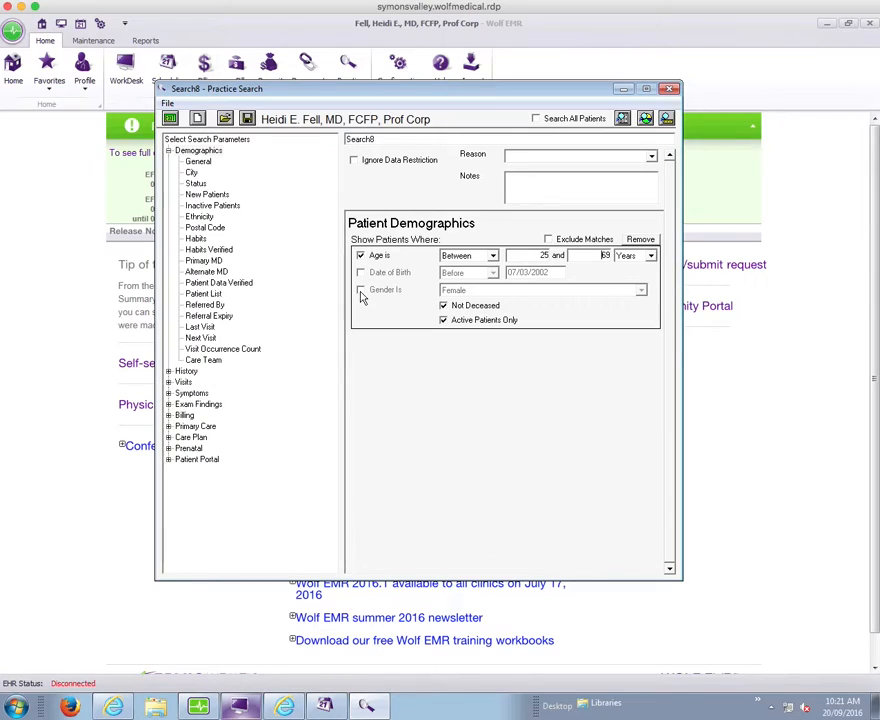
left_click(360, 288)
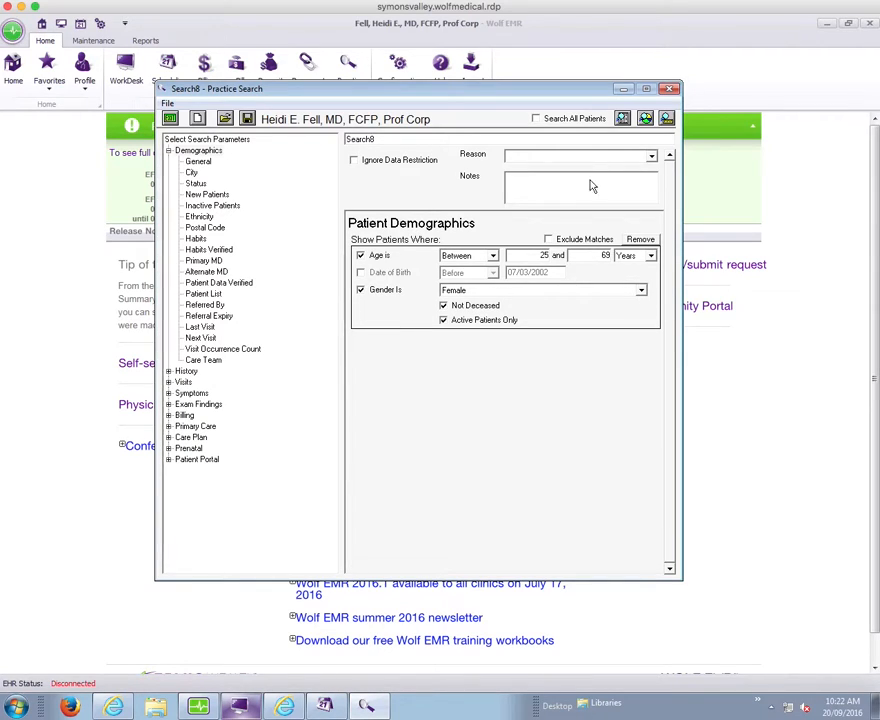
left_click(644, 118)
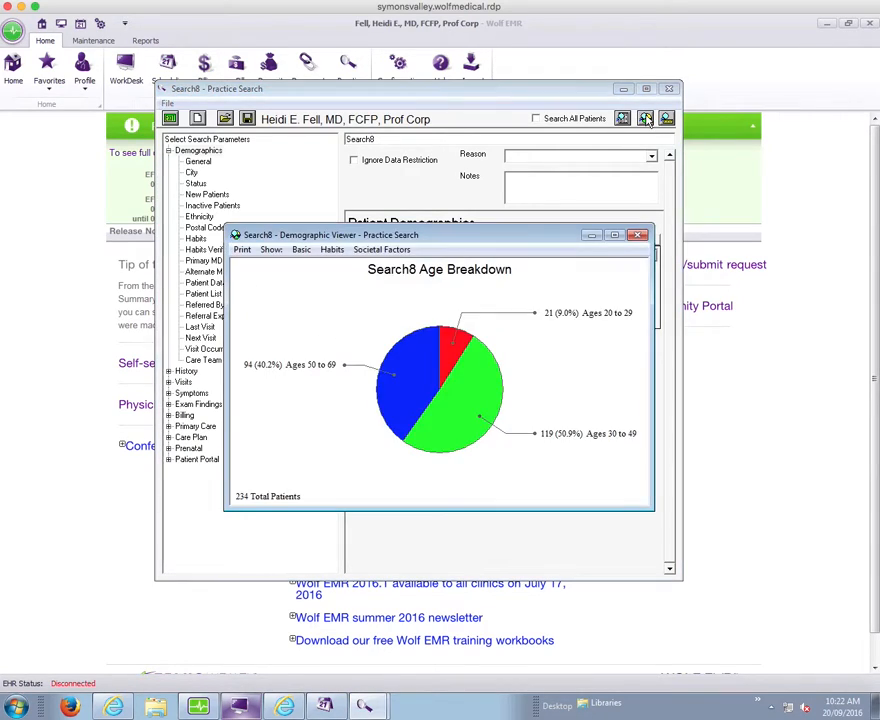
mouse_move(336, 490)
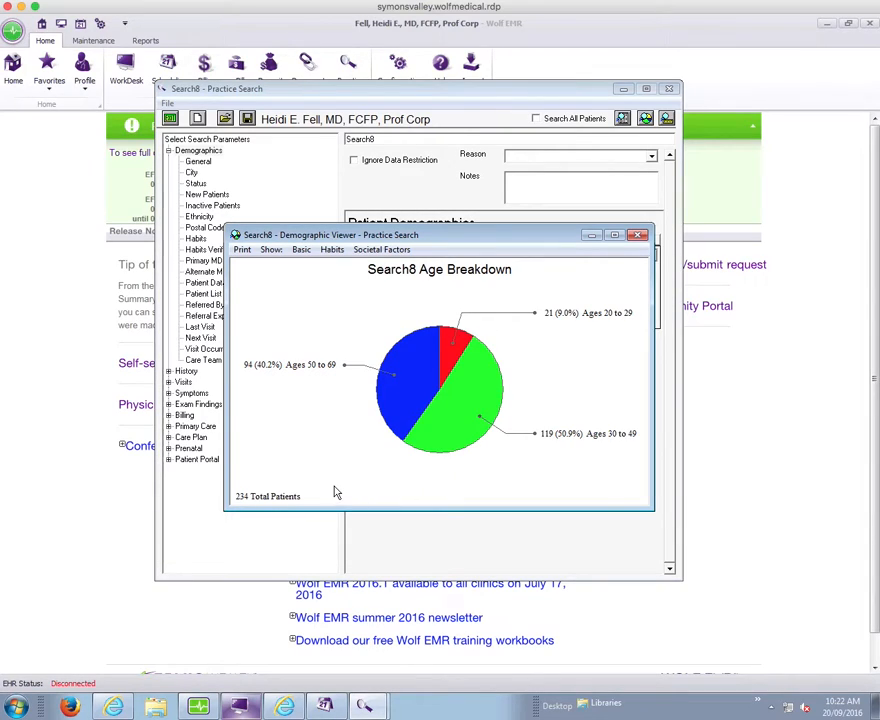
mouse_move(284, 508)
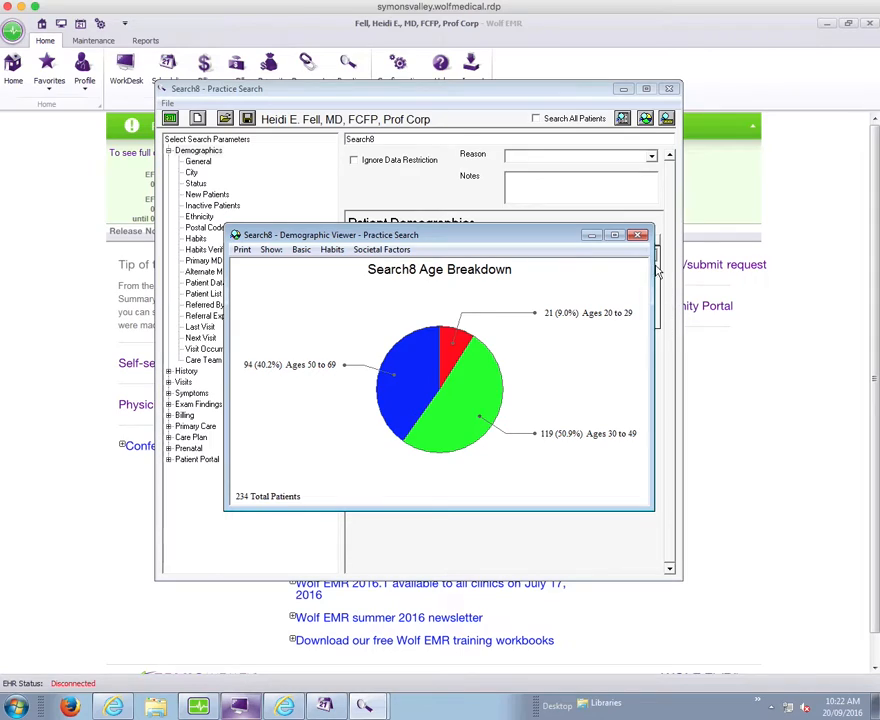
mouse_move(356, 472)
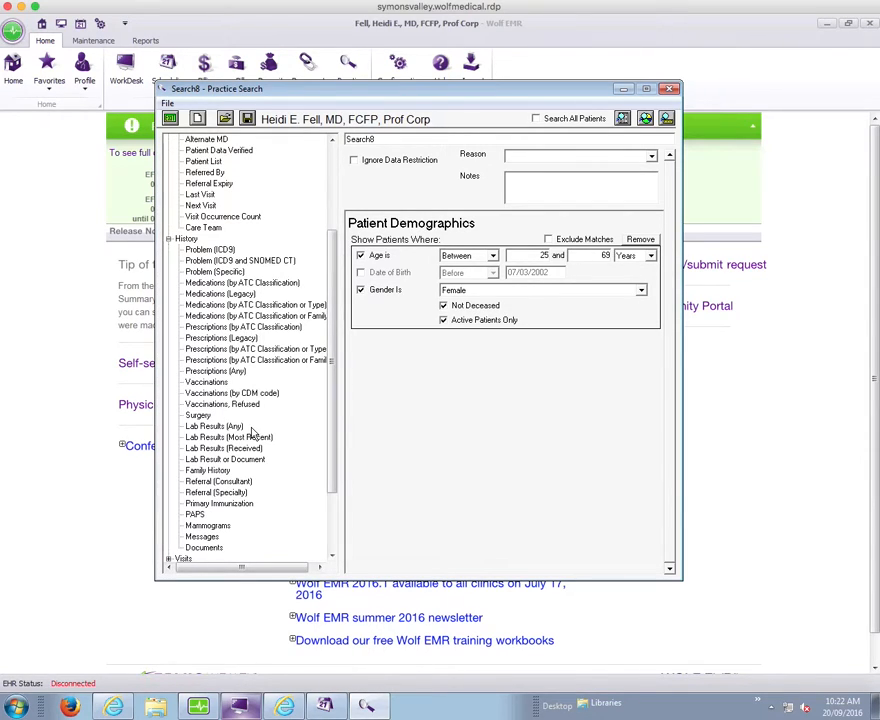
mouse_move(268, 444)
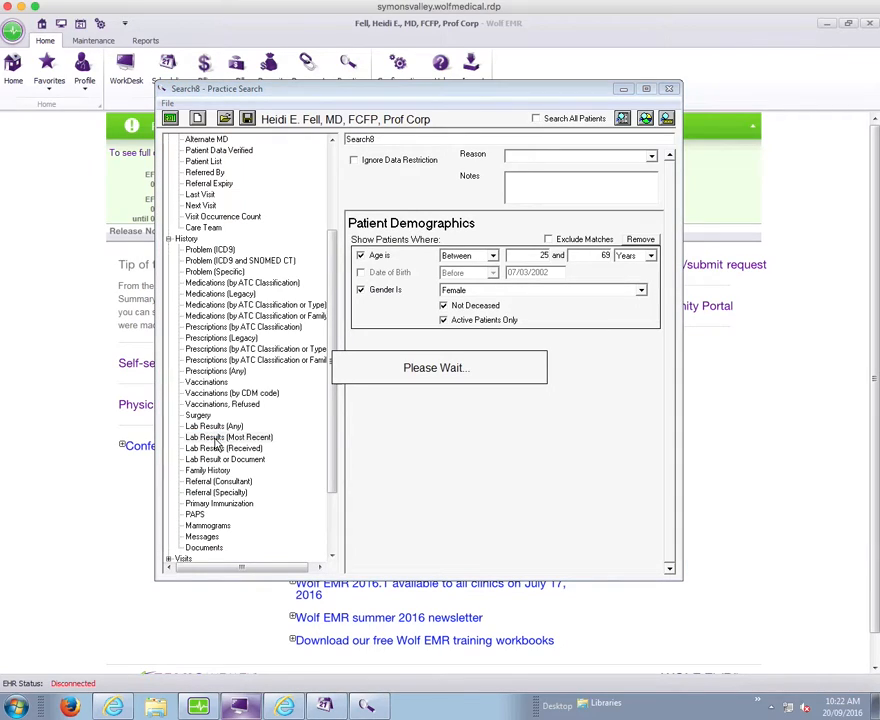
Step: Add a Lab Result (Most Recent) criterion without value for CYTOPATHOLOGY REPORT observed in last 3 years
left_click(230, 436)
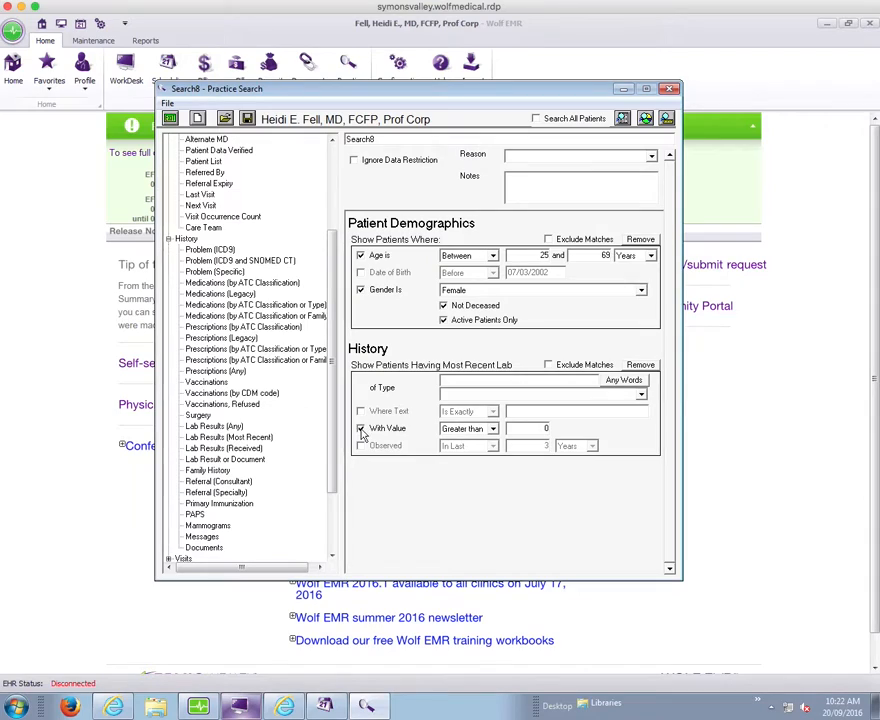
left_click(360, 428)
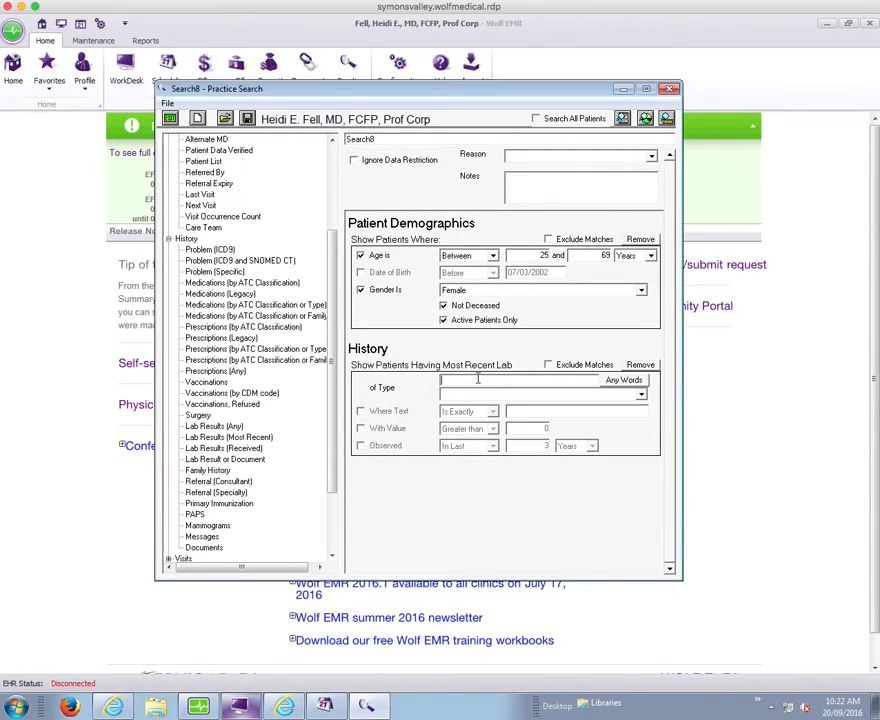
type("d")
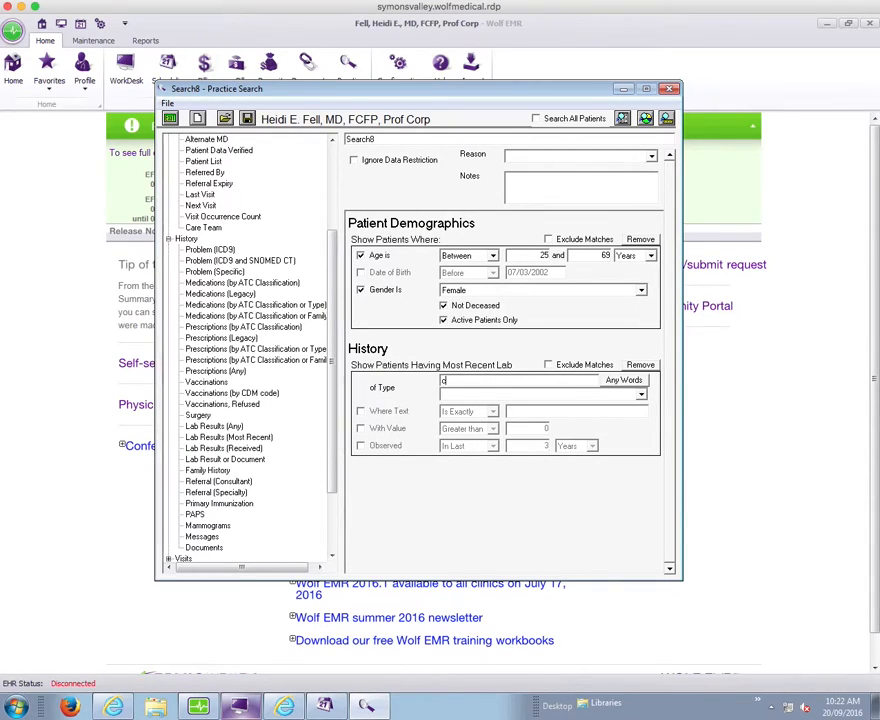
type("cytopathy")
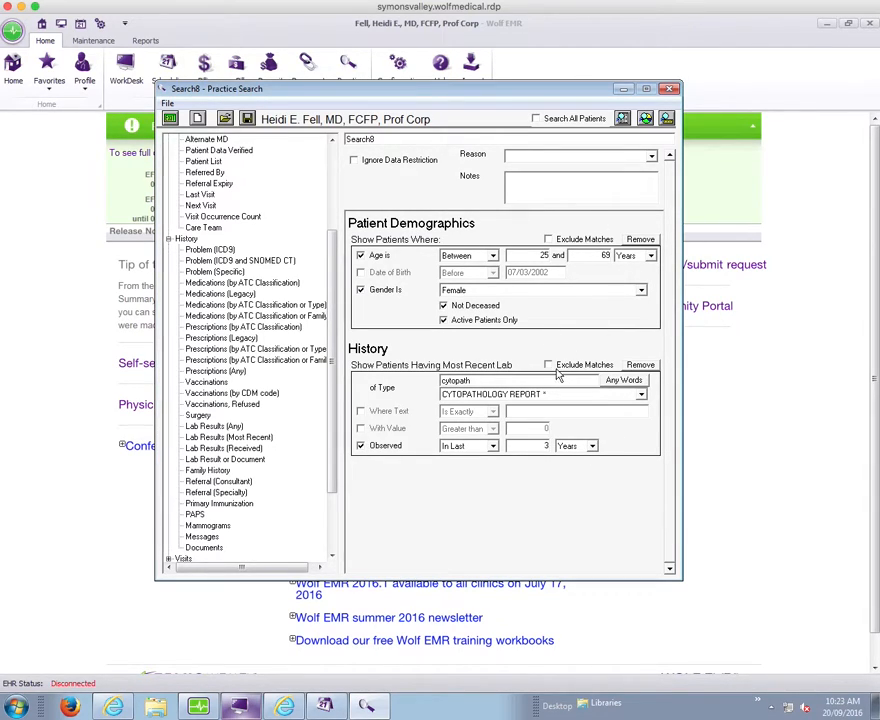
mouse_move(578, 430)
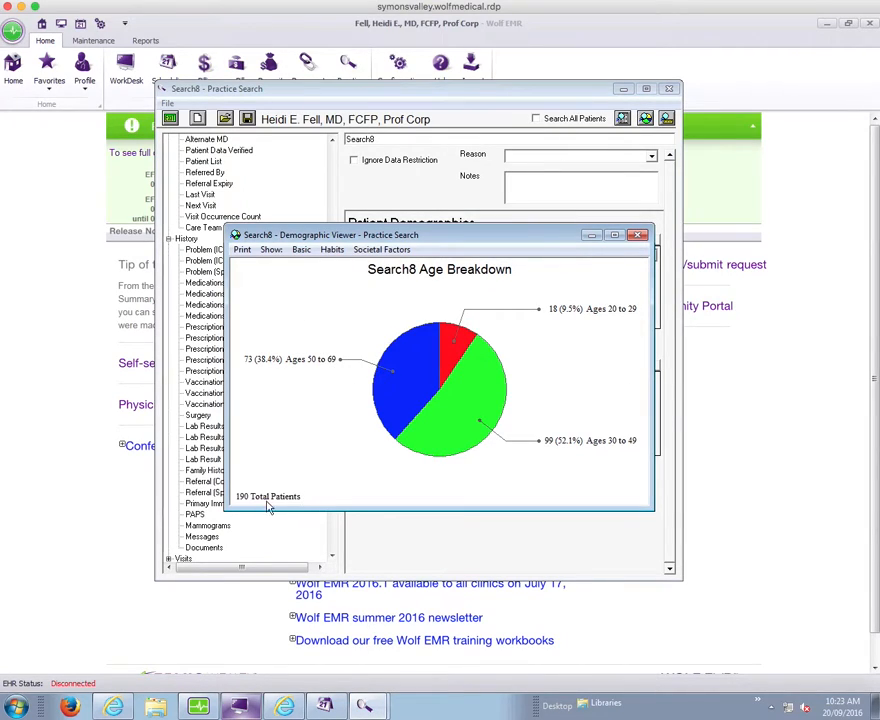
mouse_move(636, 316)
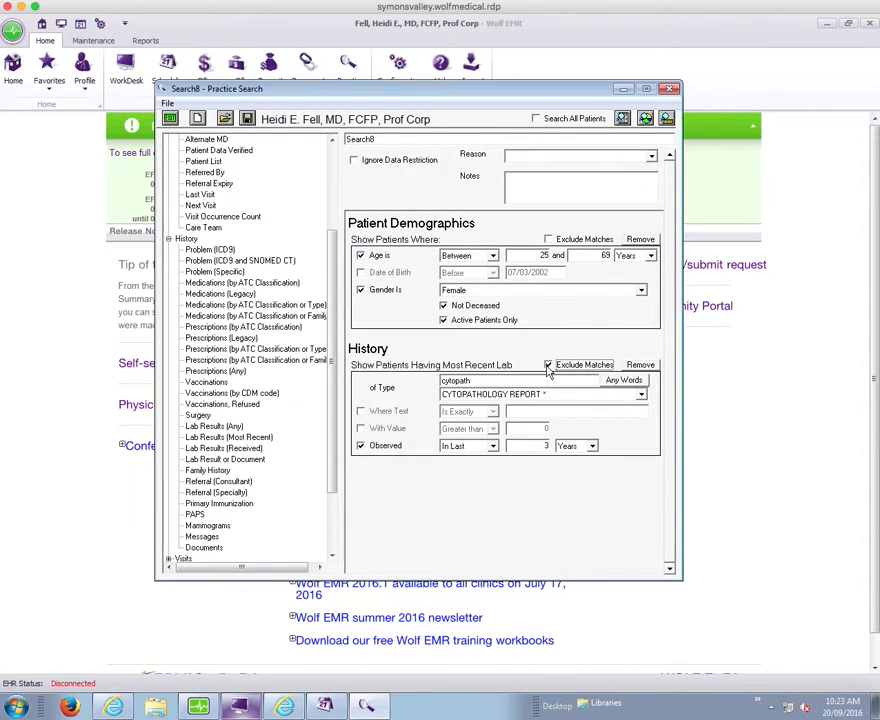
mouse_move(636, 148)
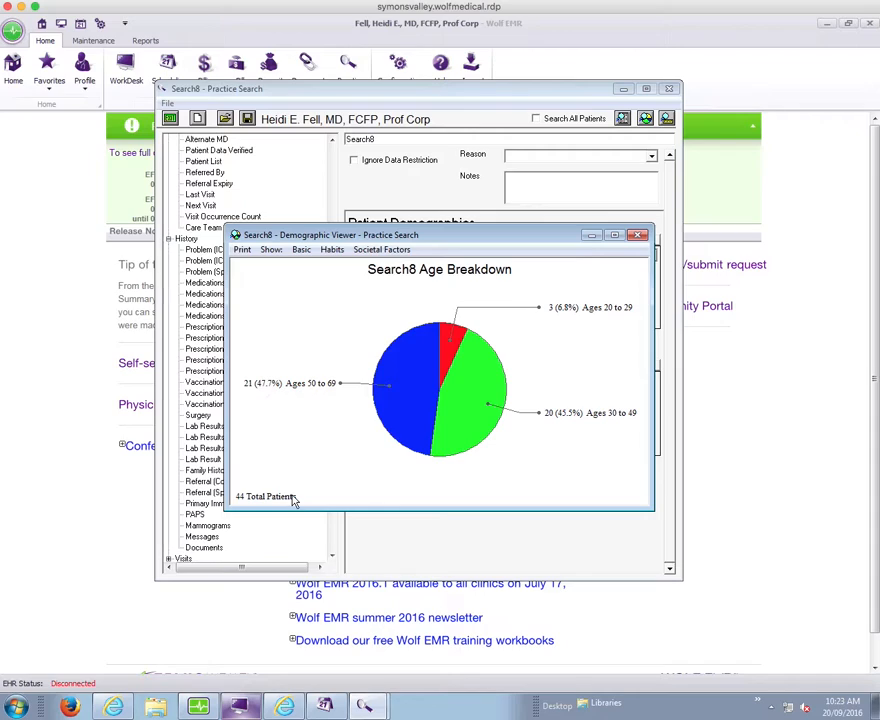
mouse_move(324, 492)
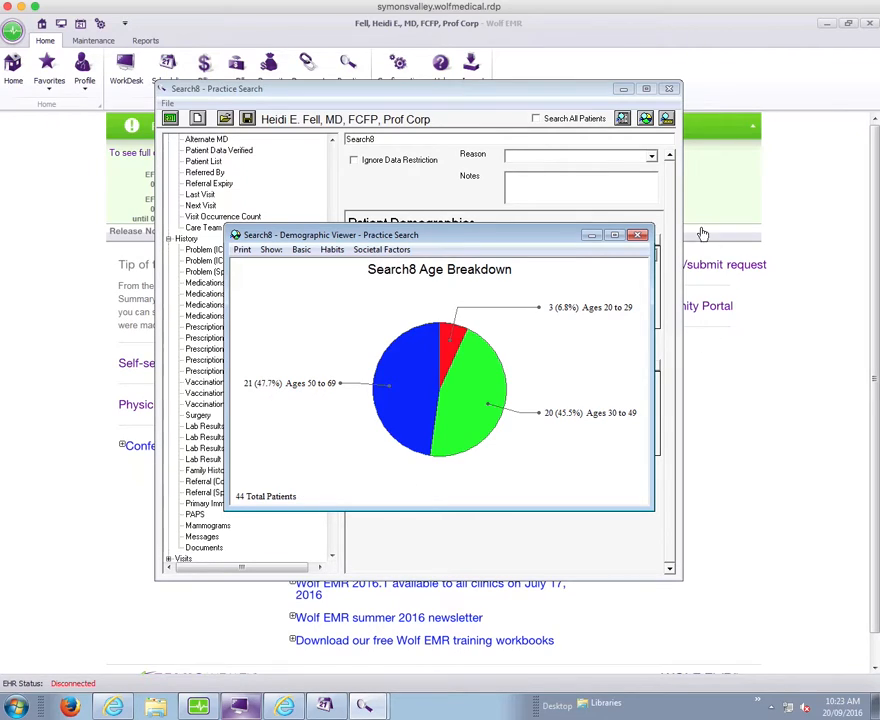
Step: Exclude recent cytopathology matches and confirm the breakdown drops from 190 to 44 patients
left_click(638, 234)
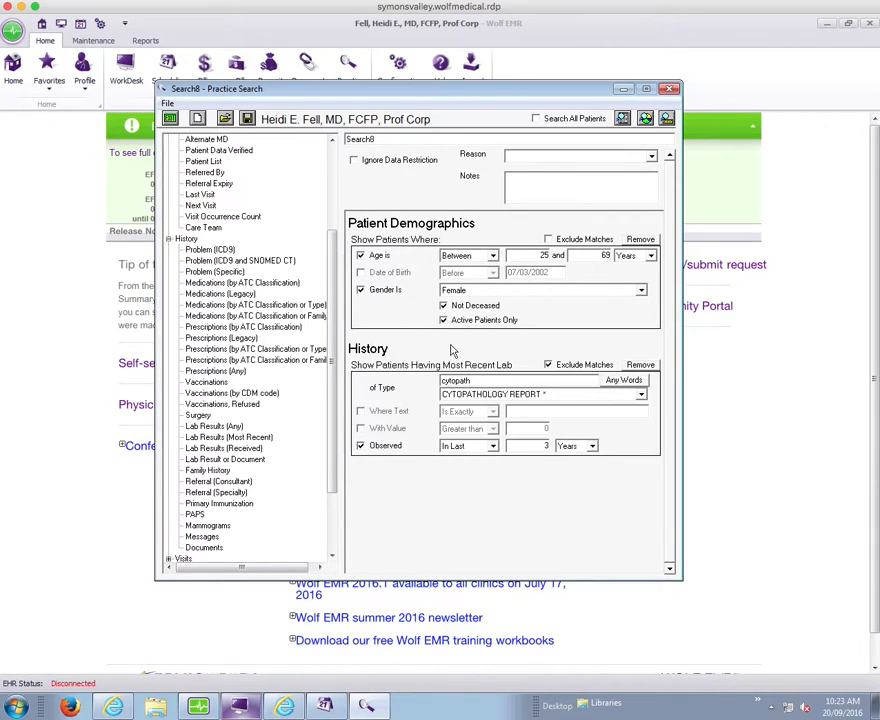
left_click(644, 118)
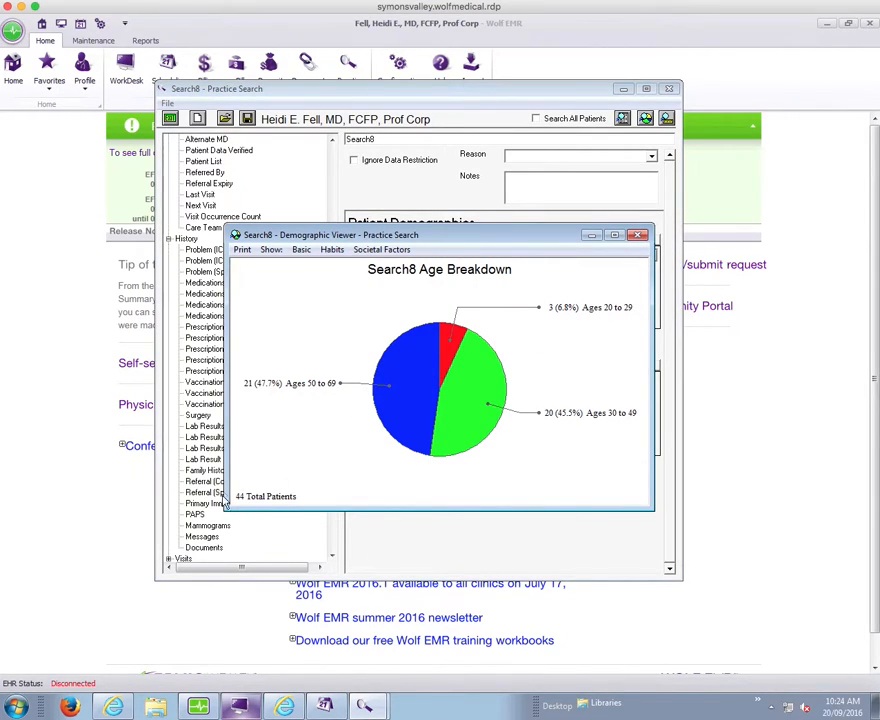
mouse_move(284, 504)
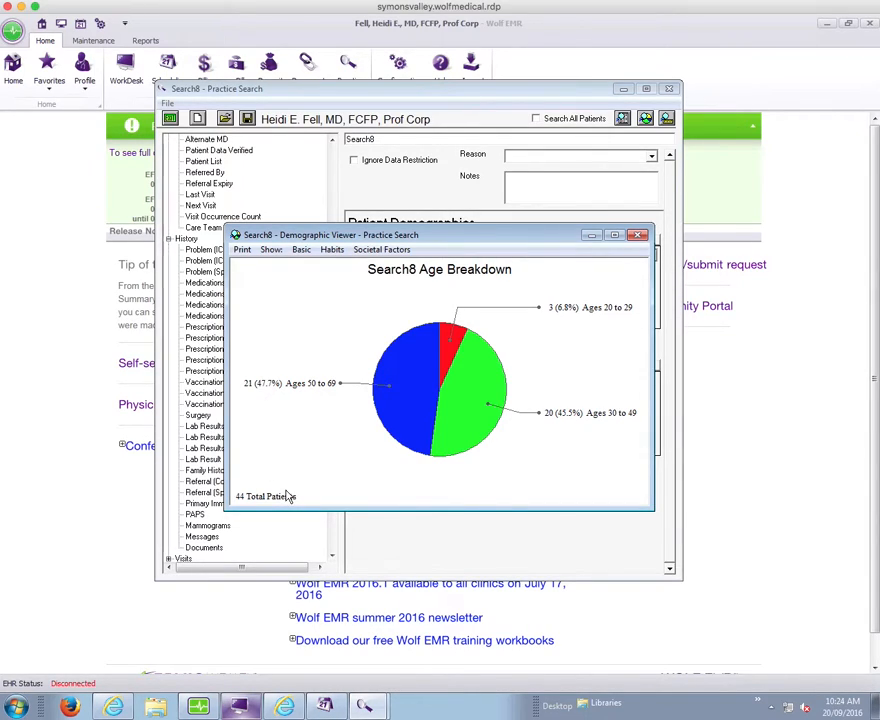
mouse_move(212, 504)
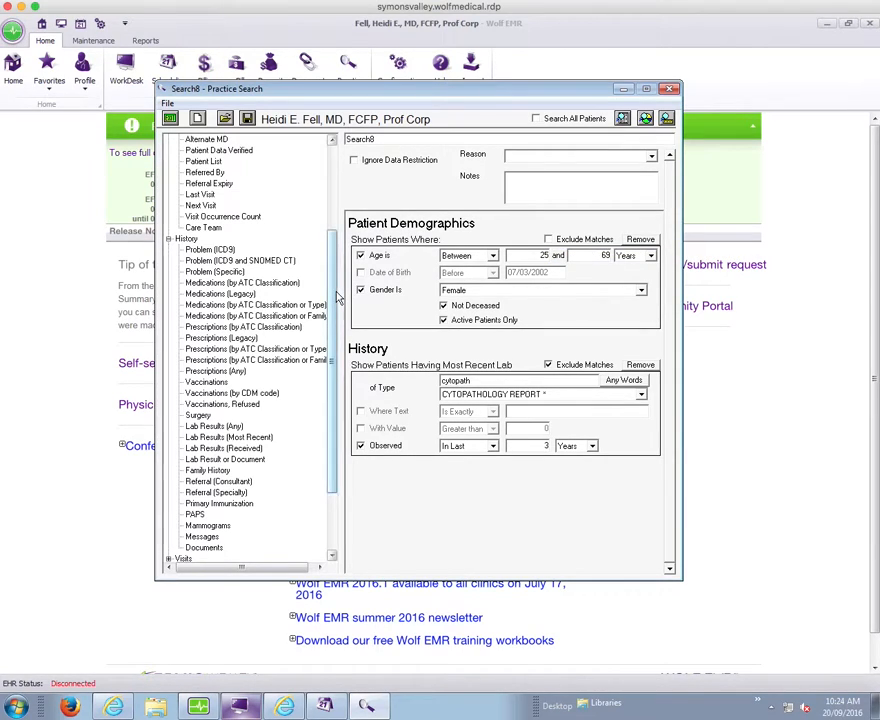
Step: Search surgeries for 'hyster' and select Hysterectomy & BSO in the Surgery Was field
scroll("down", 3)
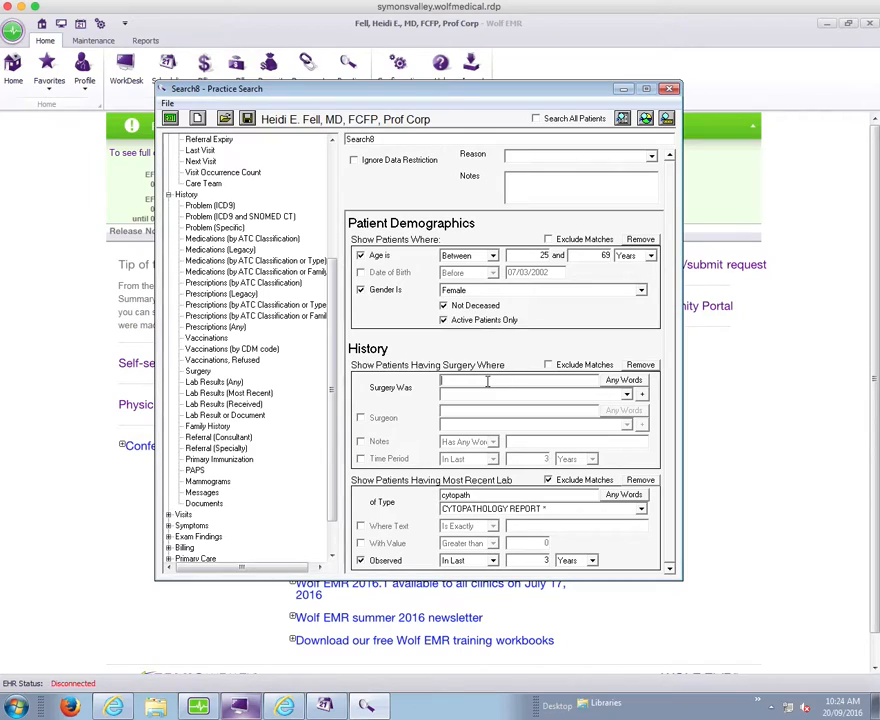
type("hyster")
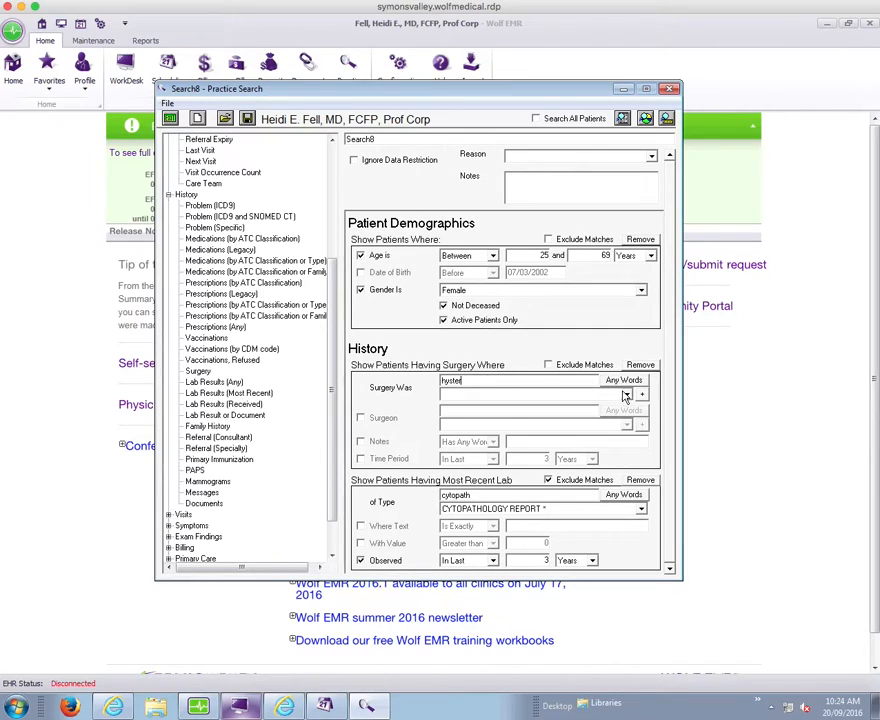
type("hyster")
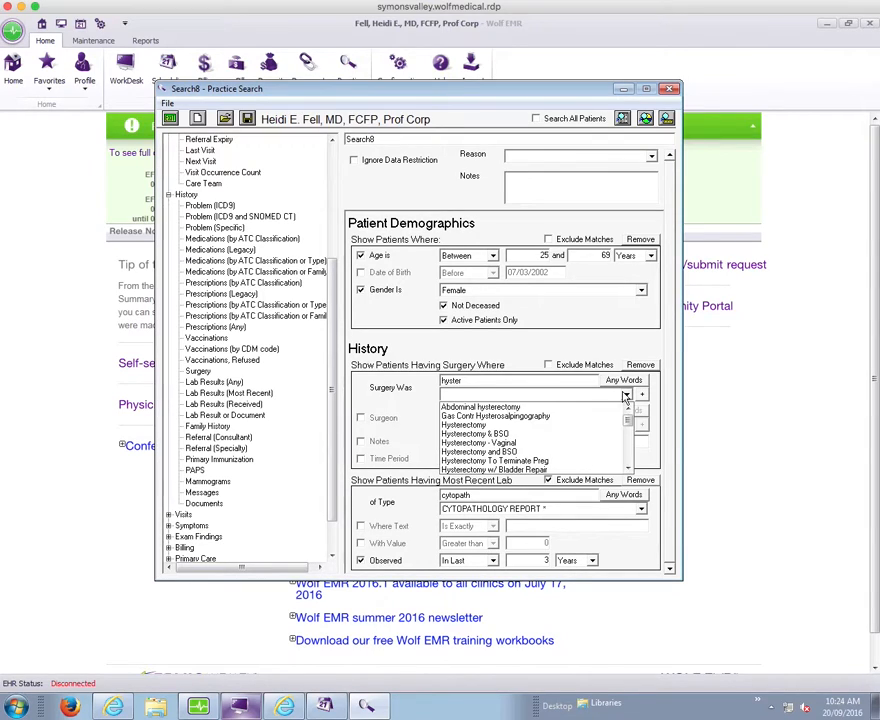
mouse_move(556, 408)
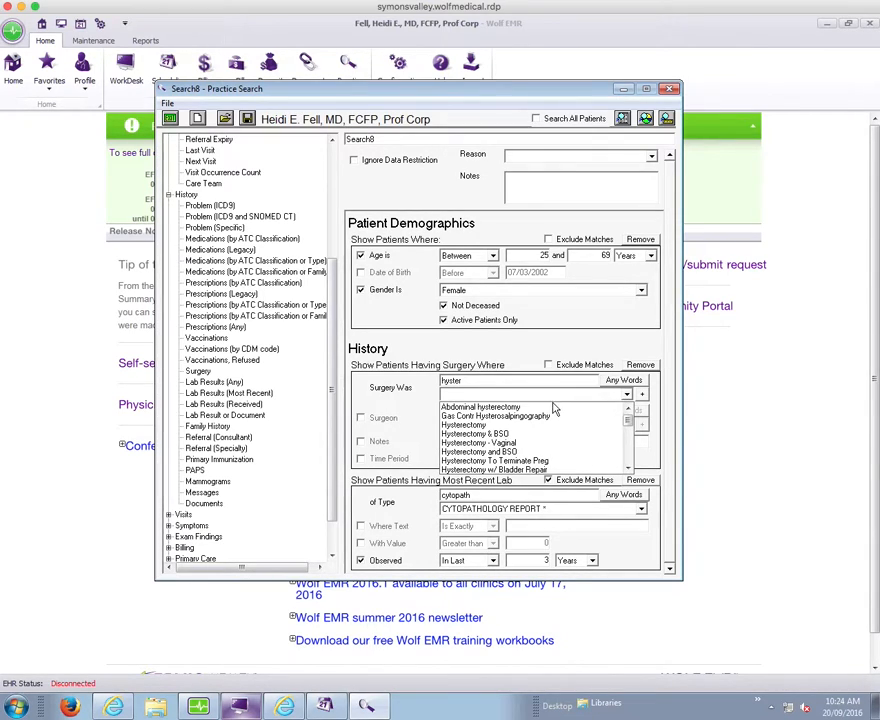
left_click(490, 460)
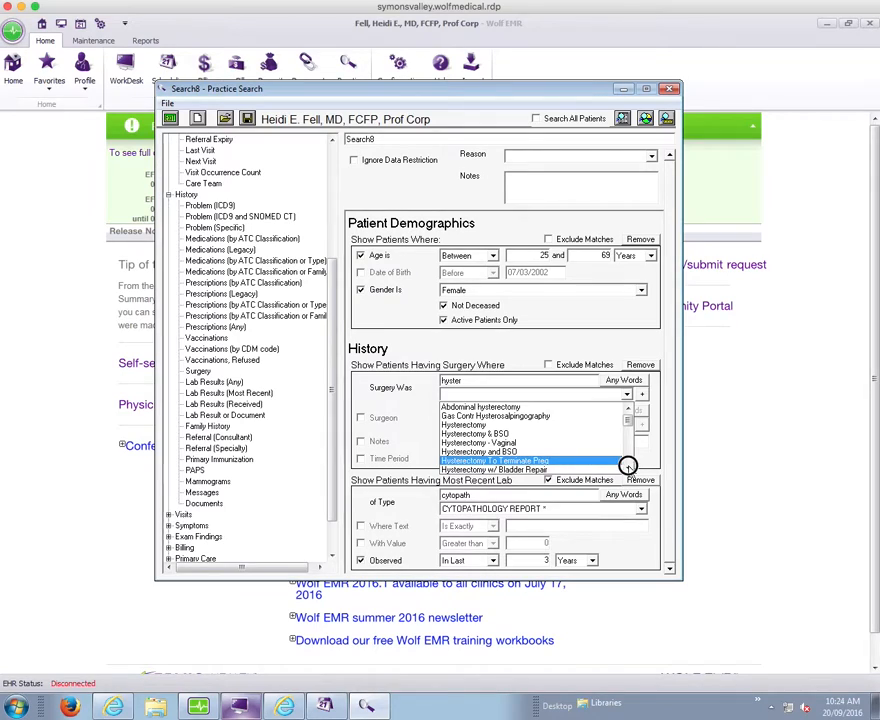
scroll("down", 3)
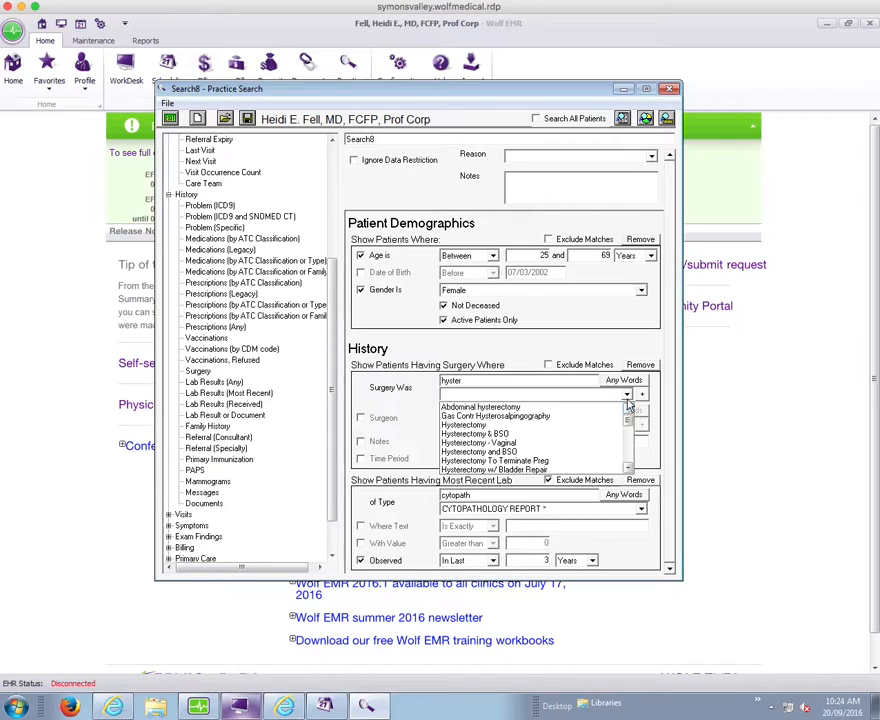
left_click(464, 424)
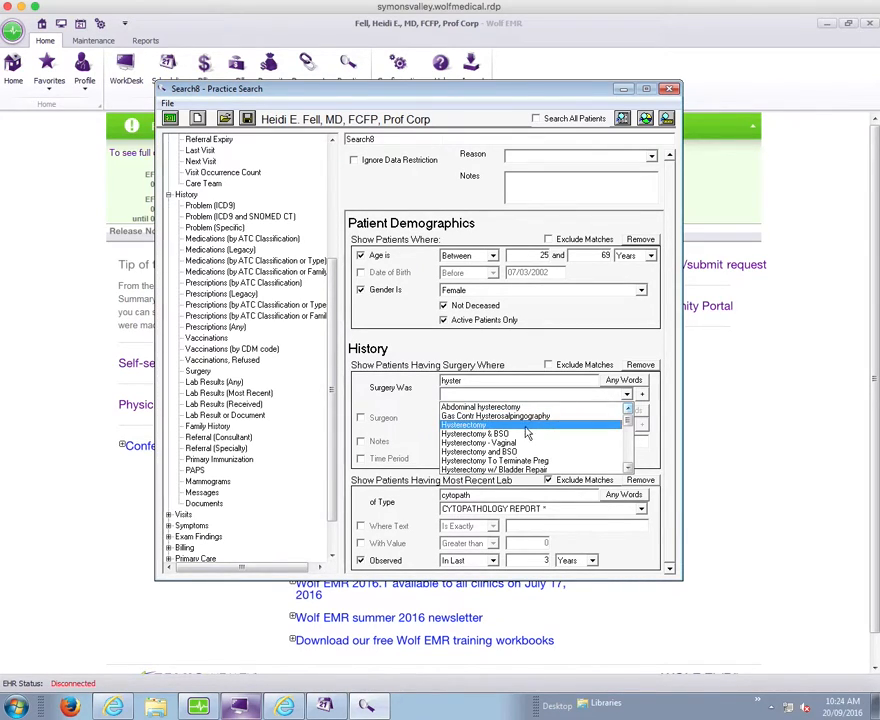
left_click(476, 432)
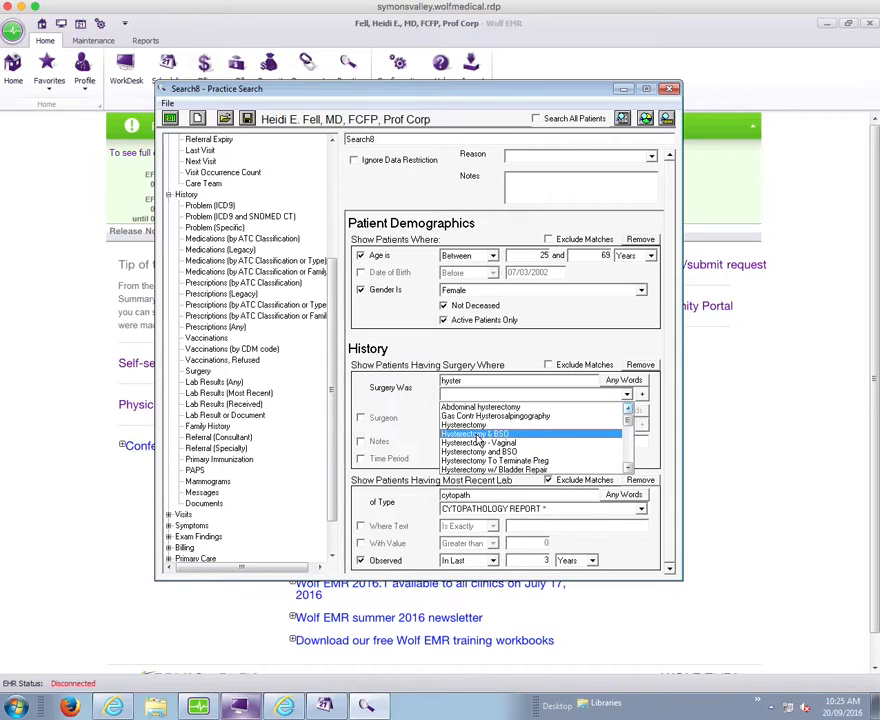
left_click(476, 432)
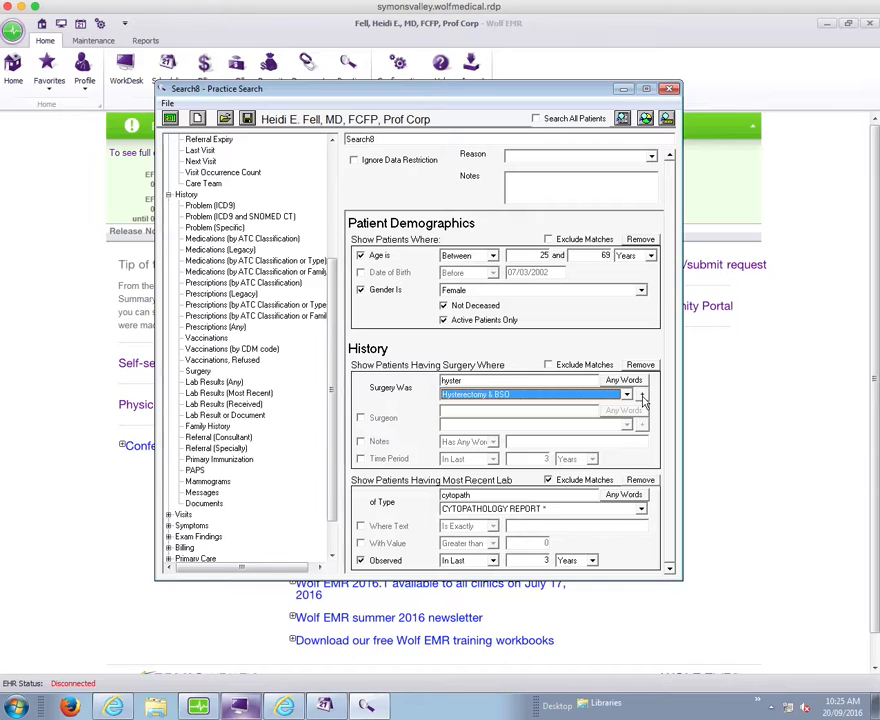
Step: Exclude Hysterectomy & BSO, Hysterectomy and BSO, Hysterectomy and Hysterectomy - Vaginal, then run for 38 patients
left_click(628, 394)
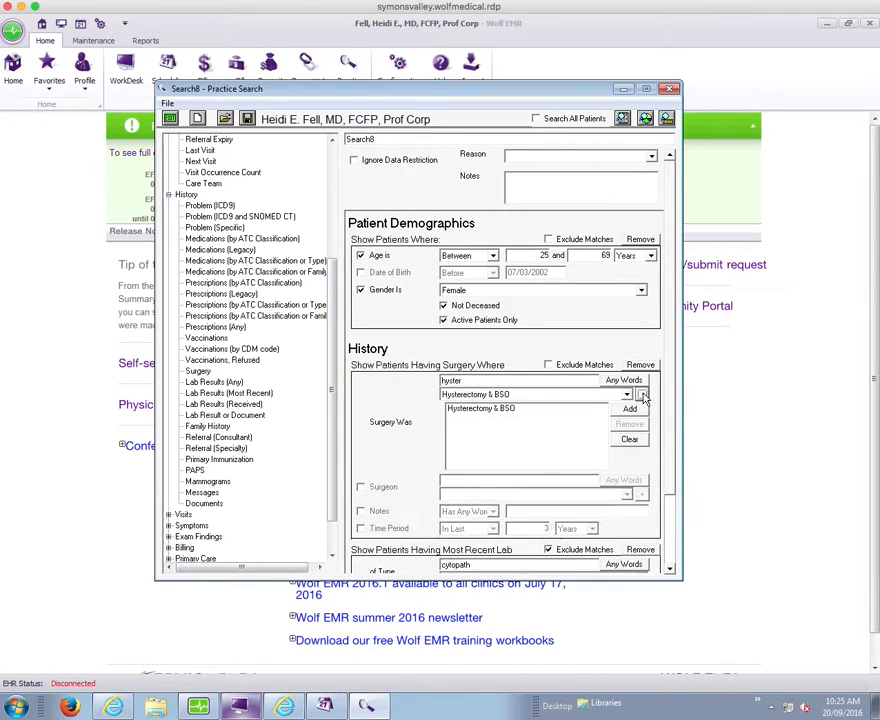
left_click(628, 394)
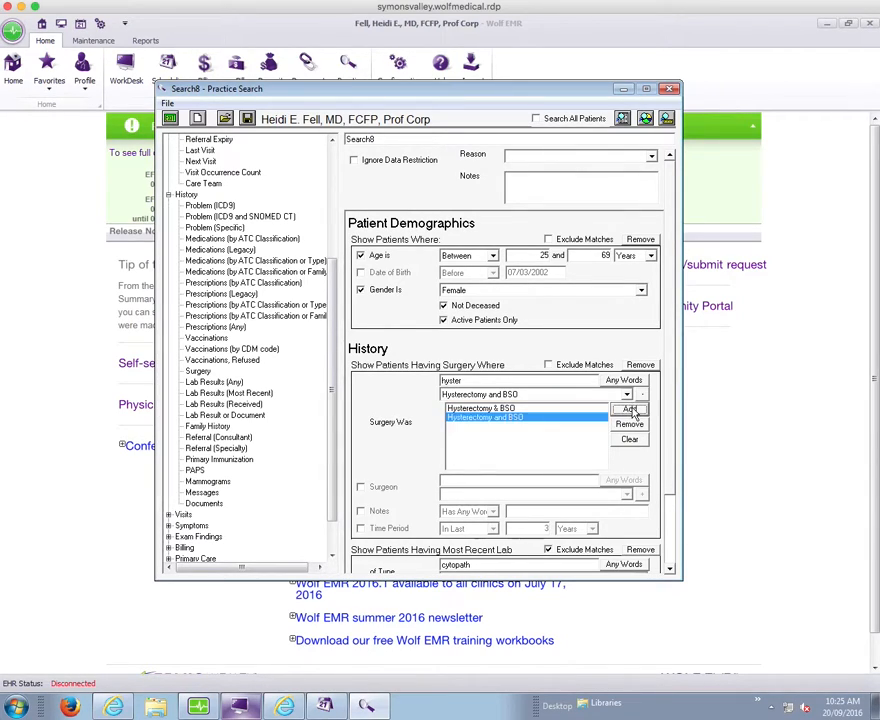
left_click(626, 394)
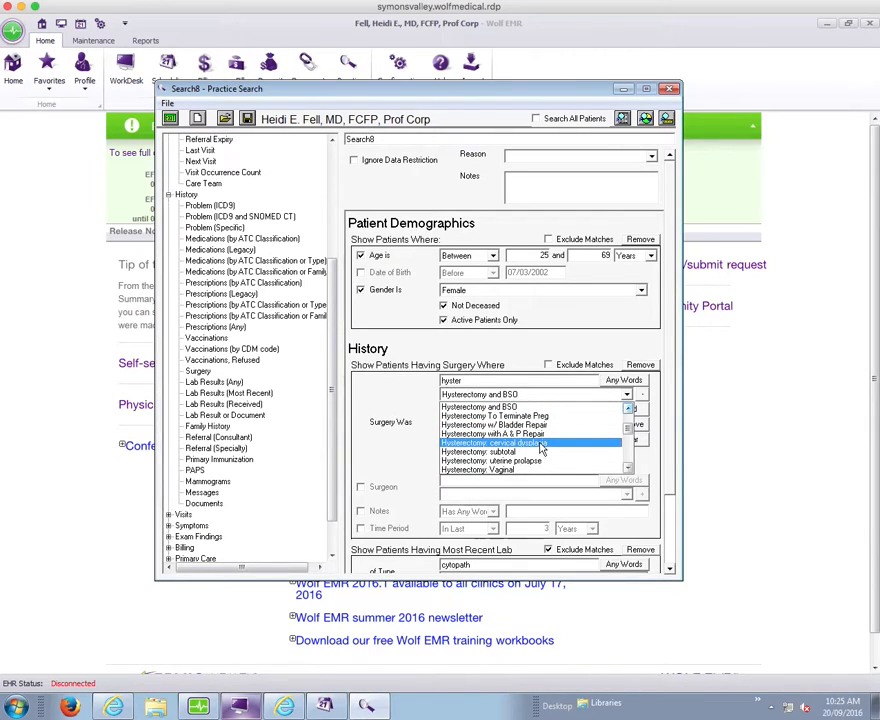
left_click(628, 408)
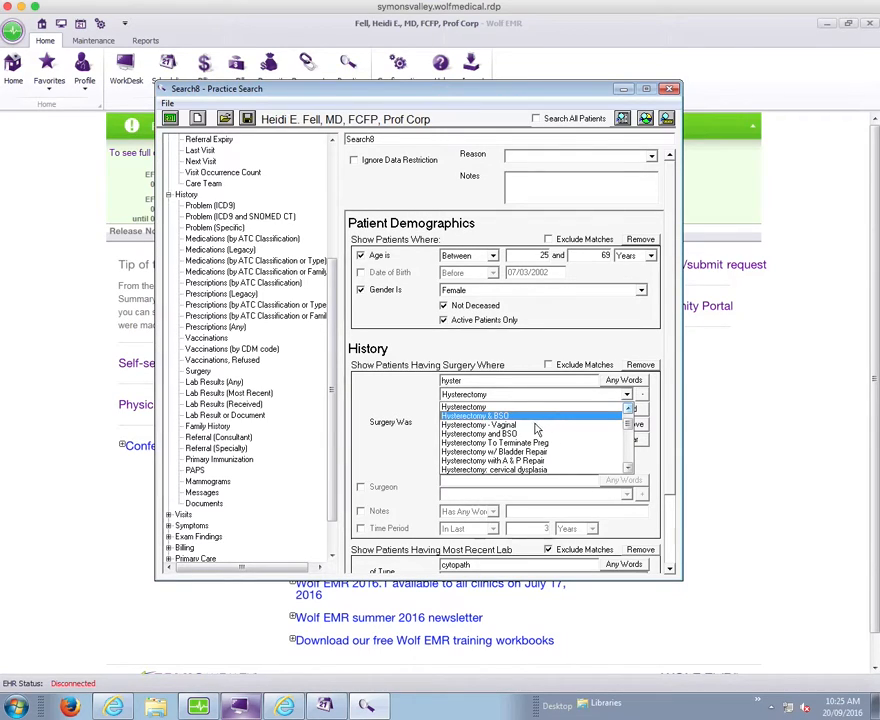
left_click(488, 424)
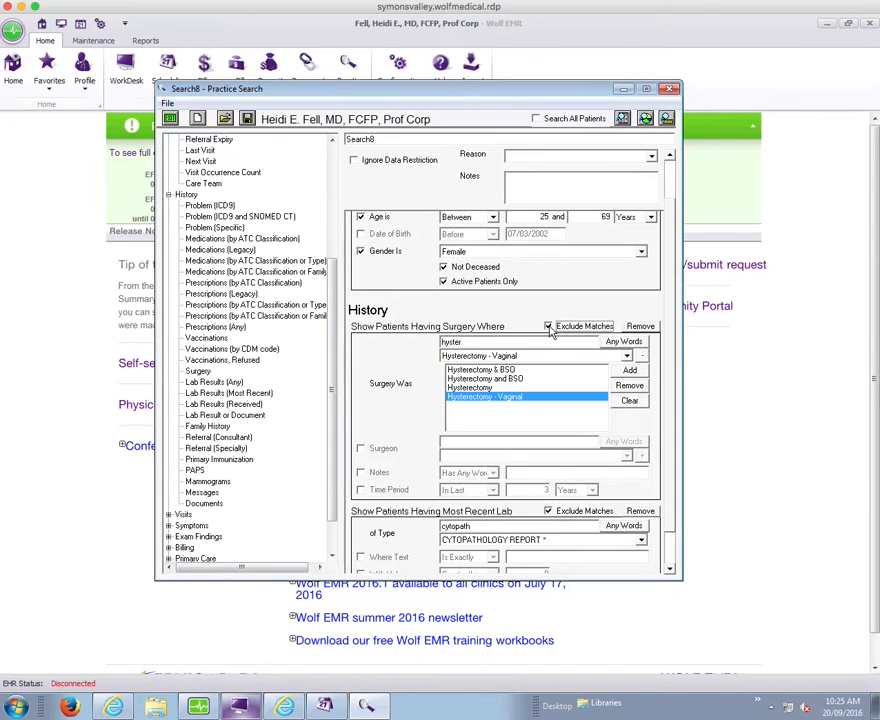
mouse_move(572, 204)
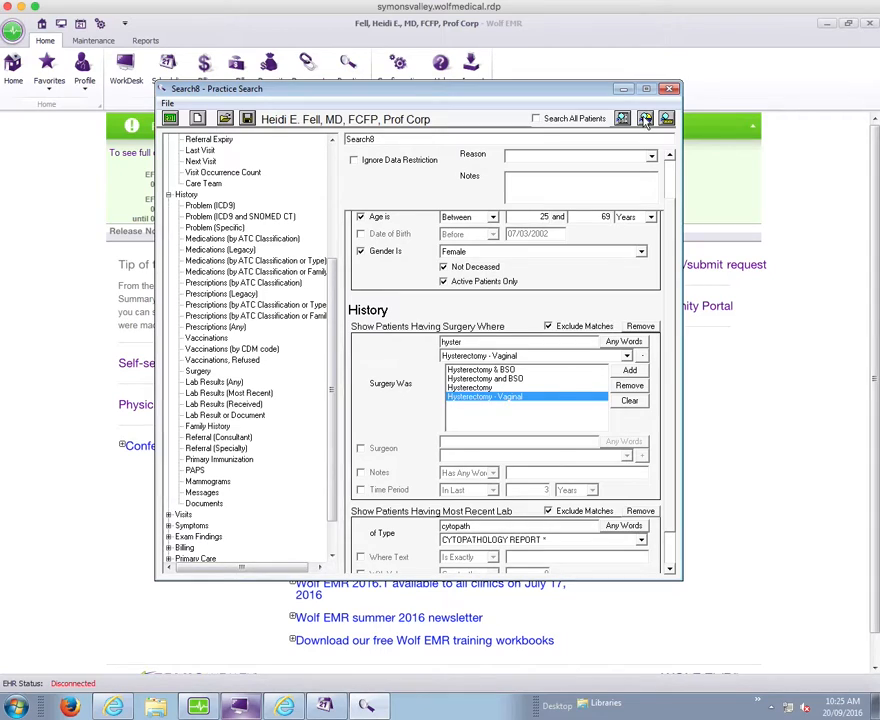
left_click(644, 118)
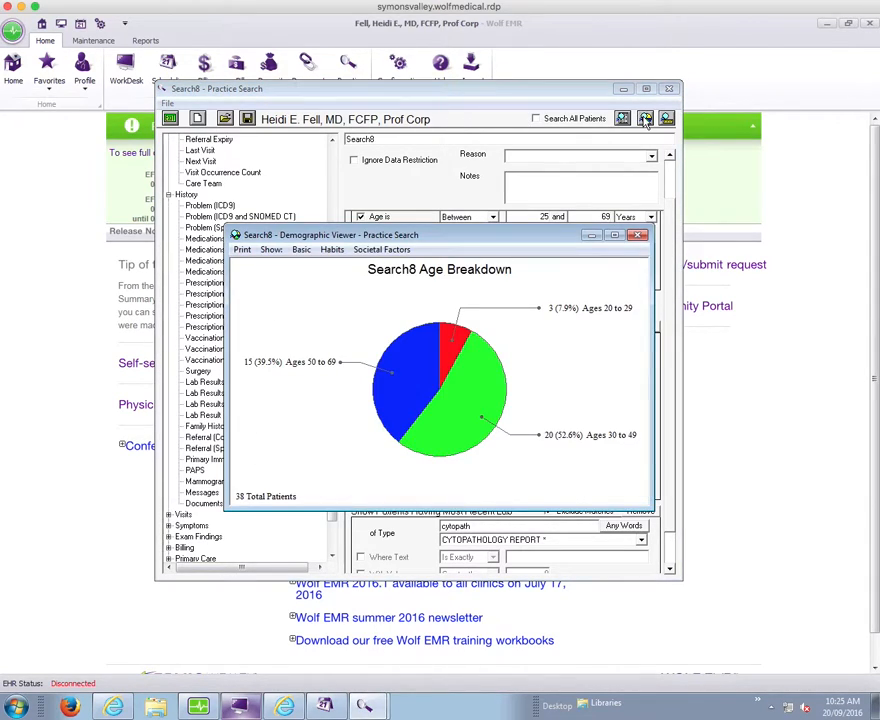
mouse_move(230, 518)
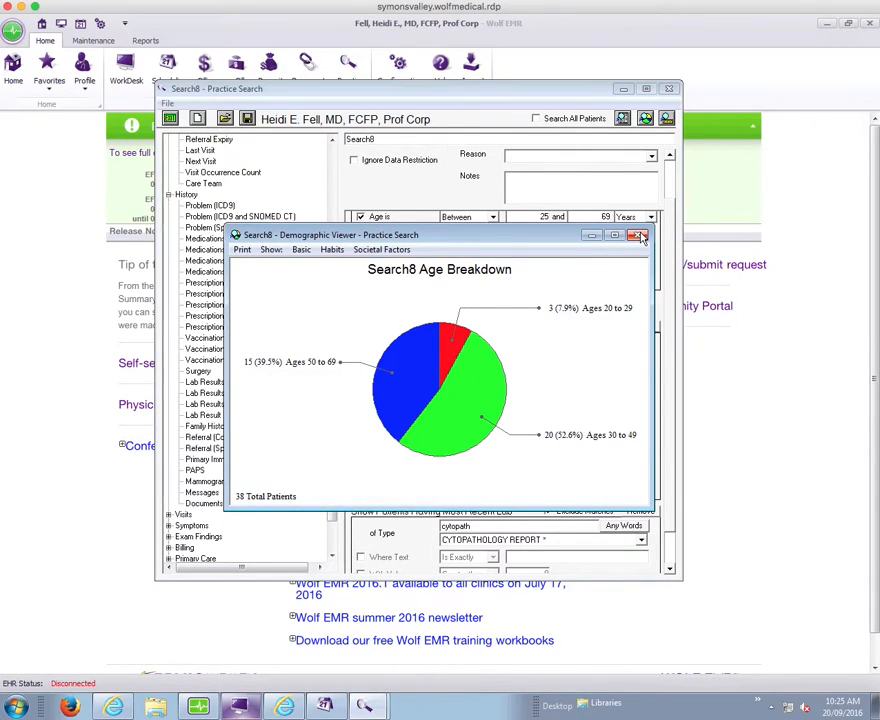
Step: Close the 38-patient Demographic Viewer to return to the search criteria
left_click(640, 234)
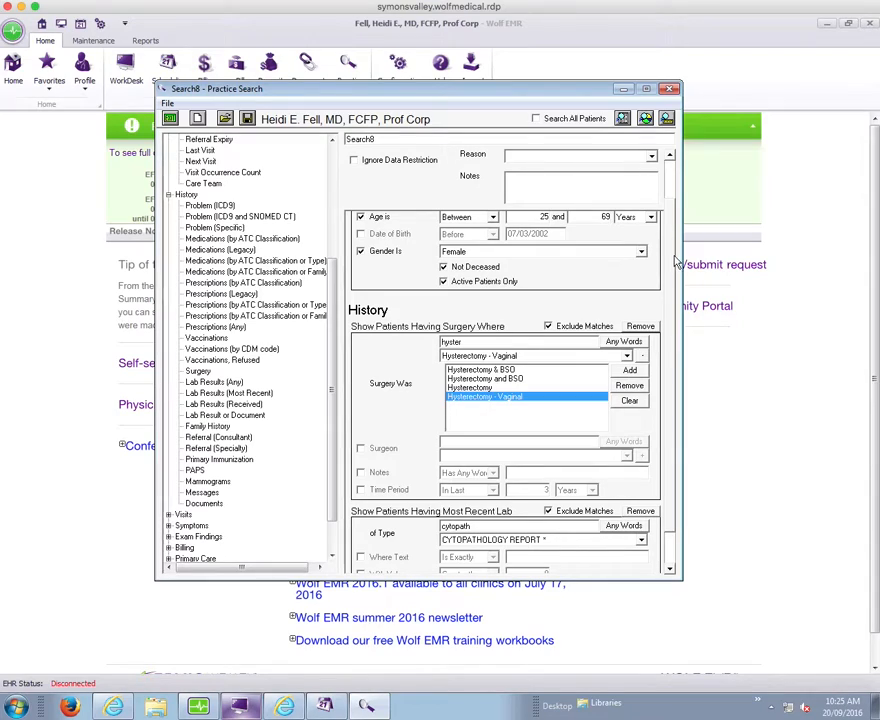
Step: Add a Documents criterion from the History tree to the search form
scroll("down", 3)
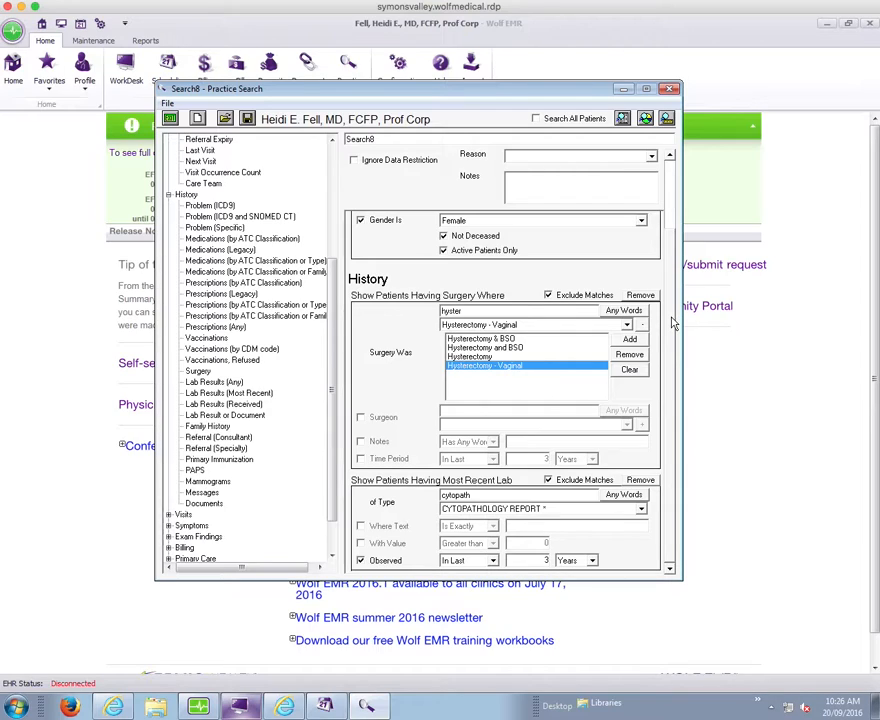
mouse_move(196, 508)
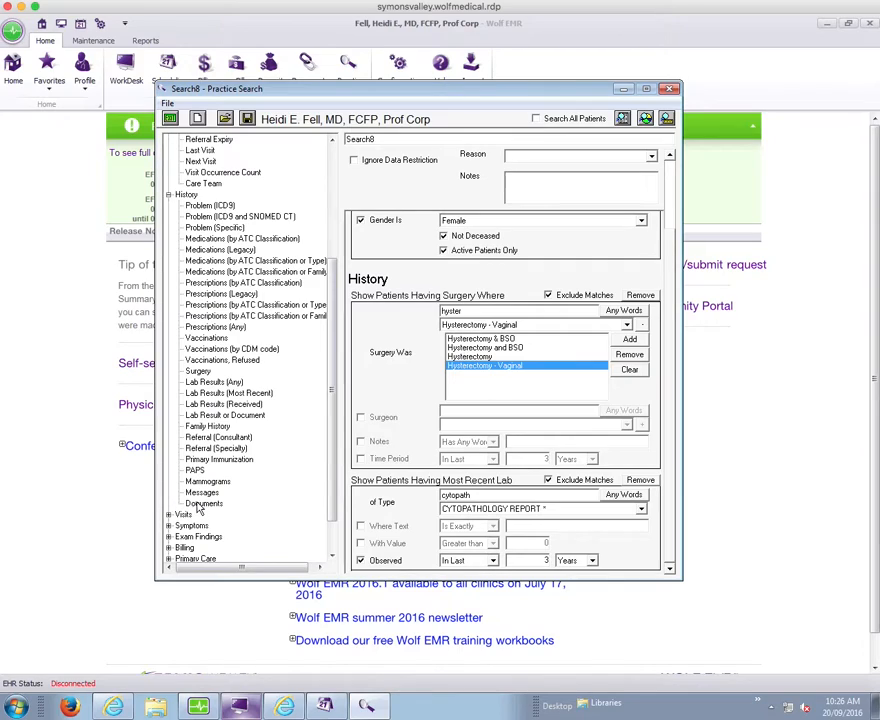
mouse_move(204, 504)
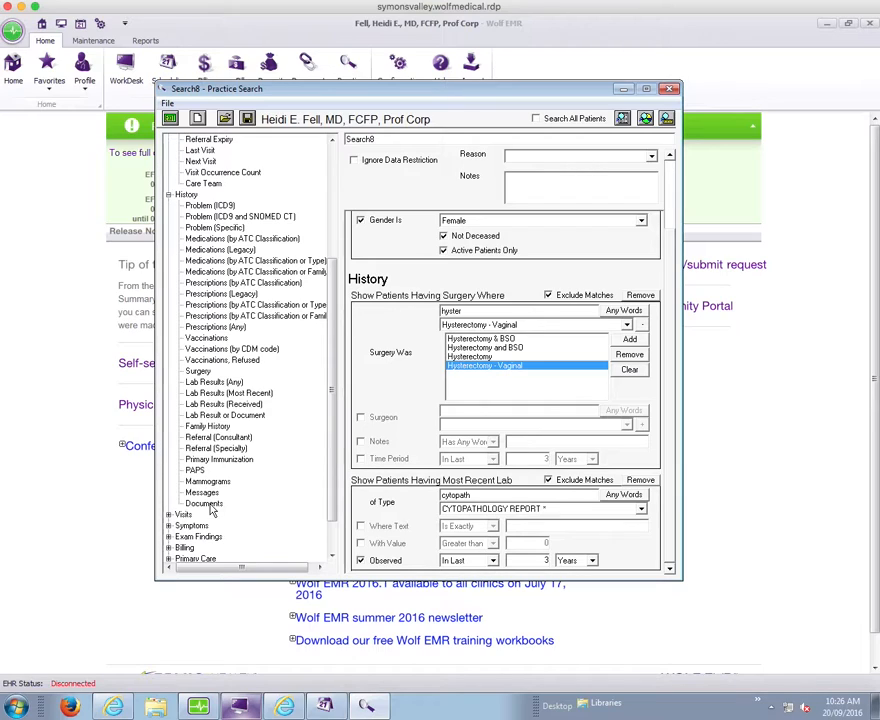
left_click(628, 338)
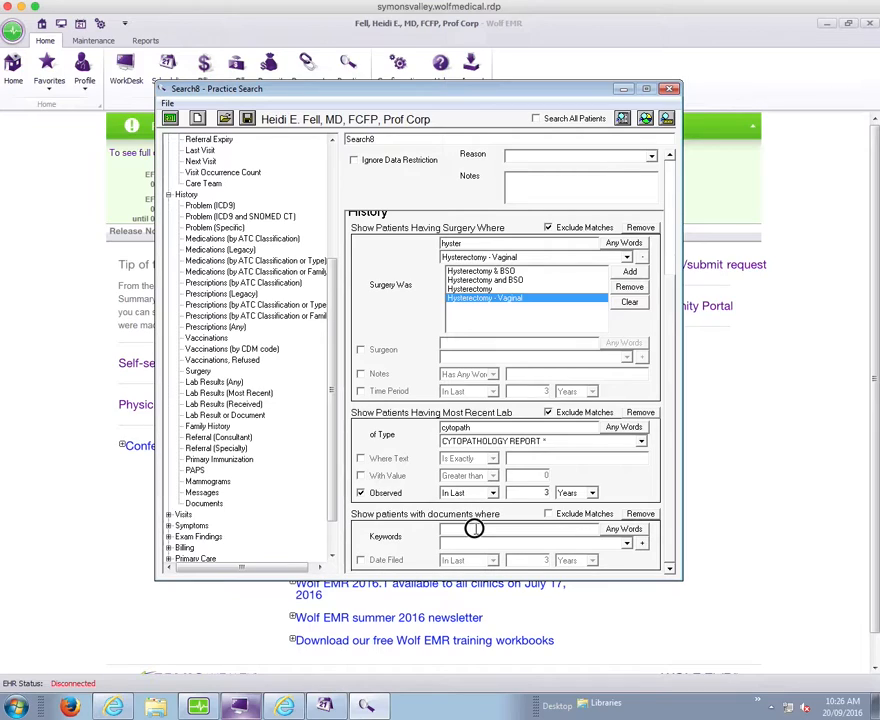
Step: Exclude colposcopy documents filed in the last 12 months and view the 36-patient breakdown
type("copo")
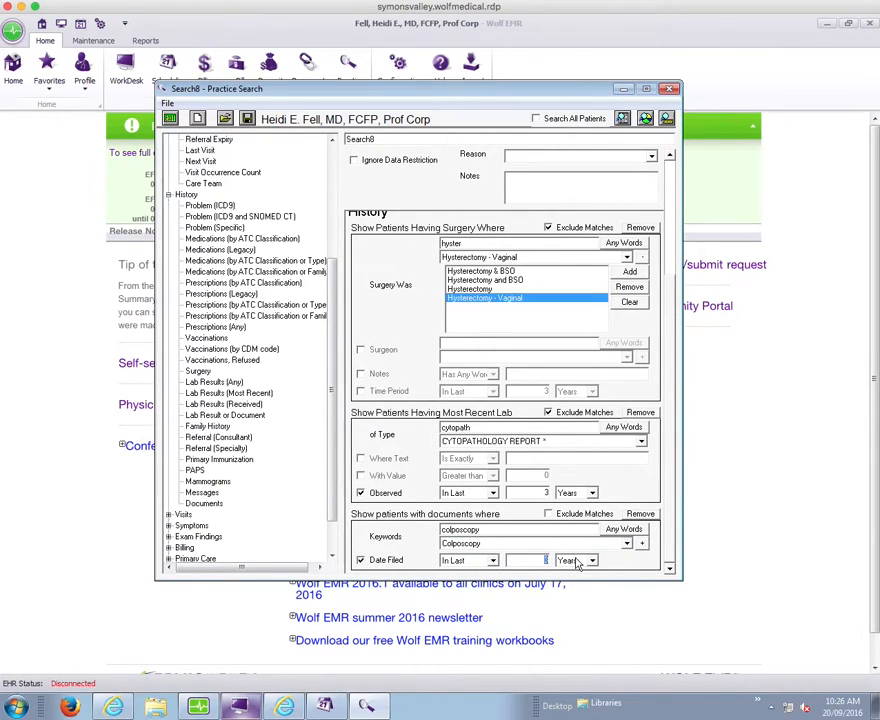
left_click(592, 560)
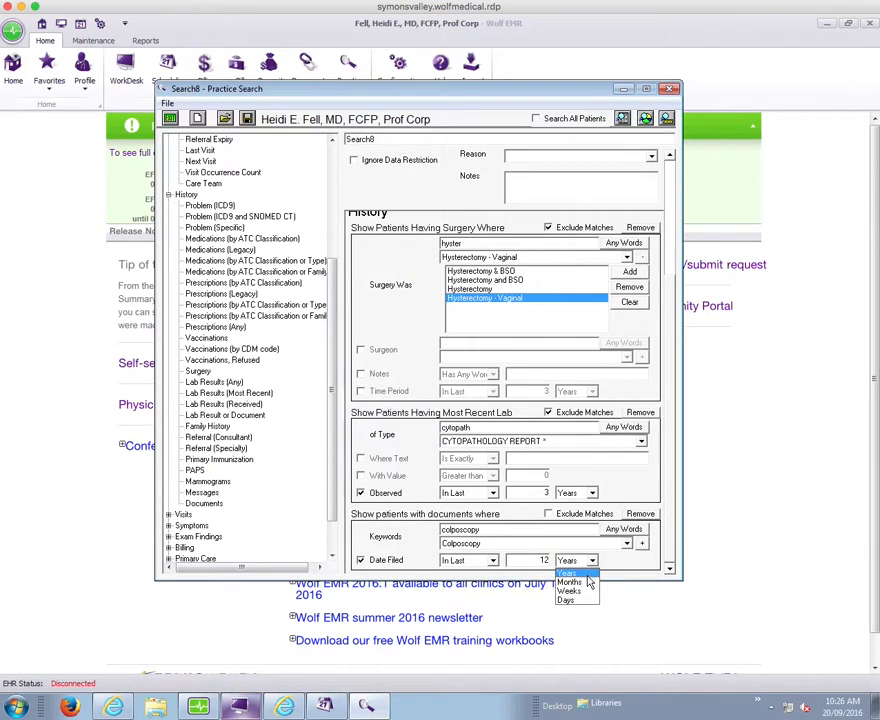
left_click(568, 582)
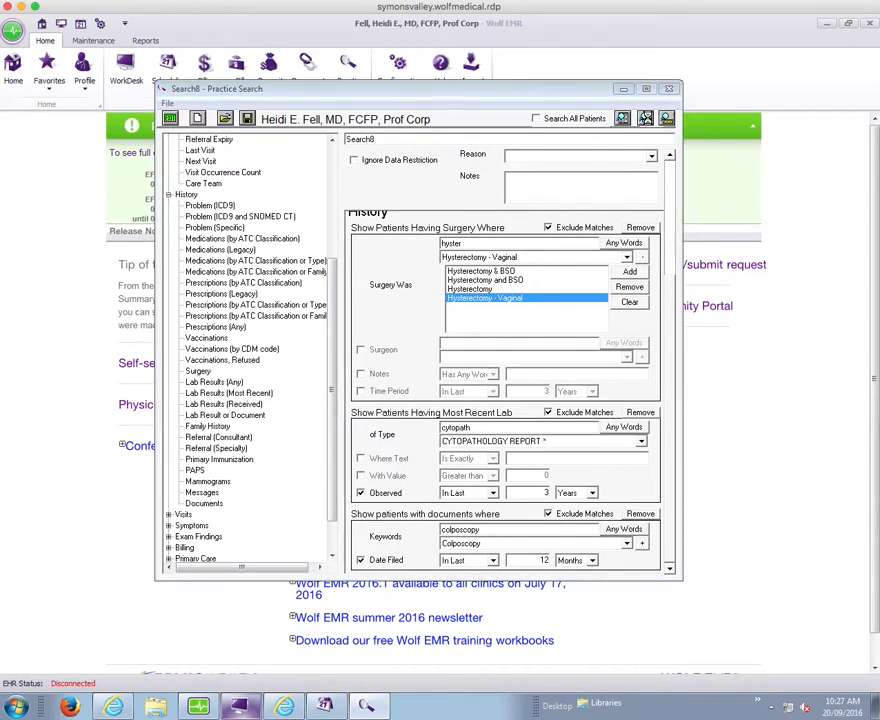
left_click(646, 118)
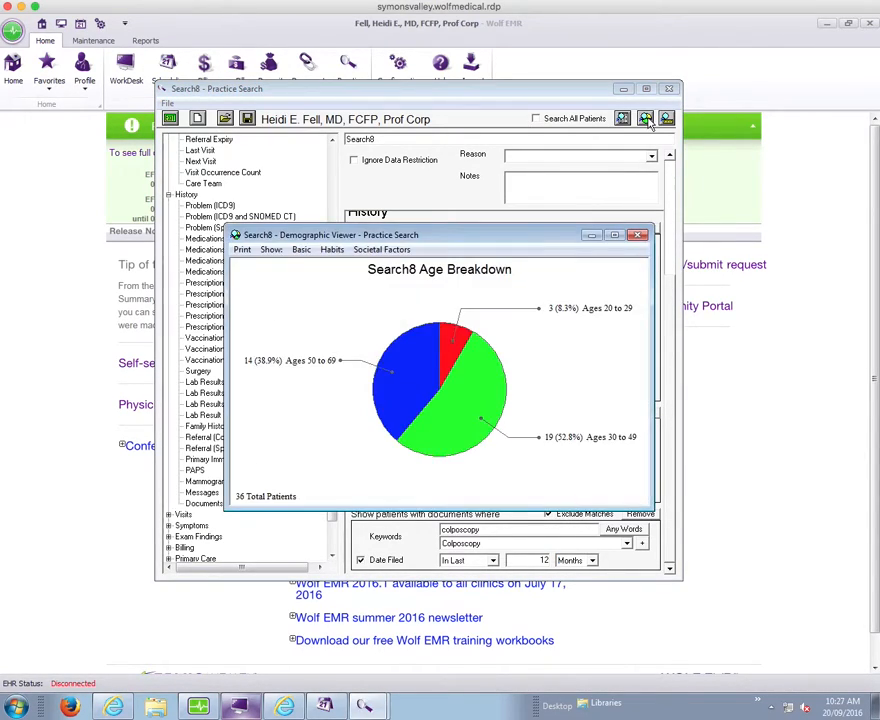
mouse_move(300, 510)
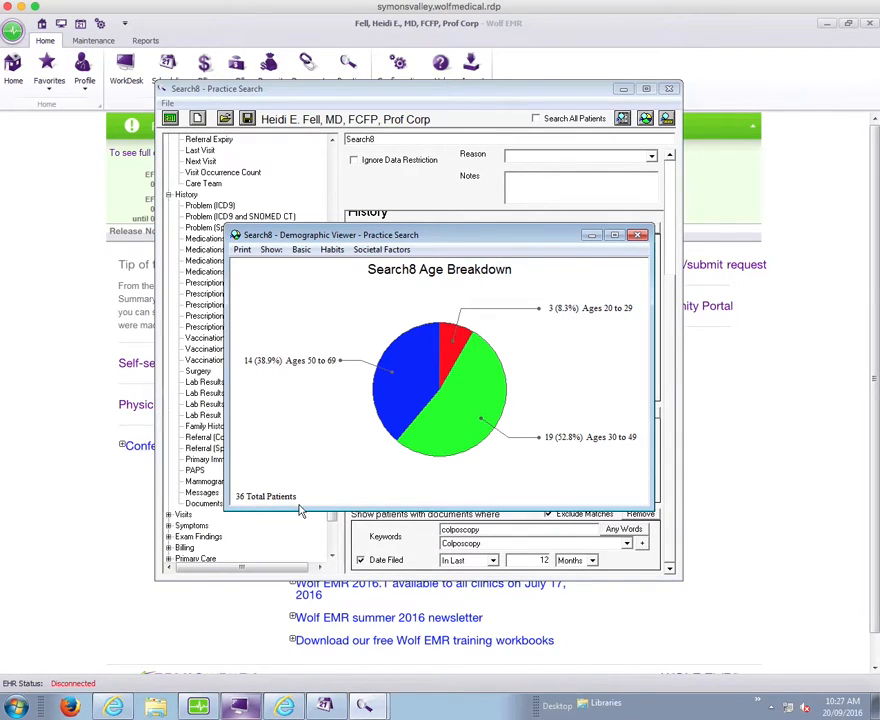
mouse_move(644, 250)
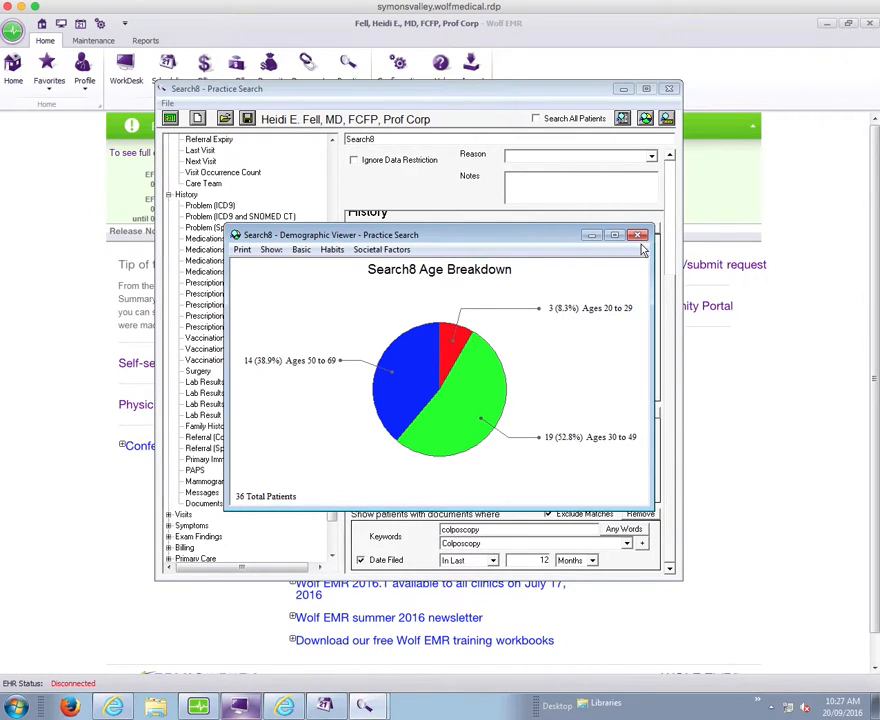
left_click(638, 234)
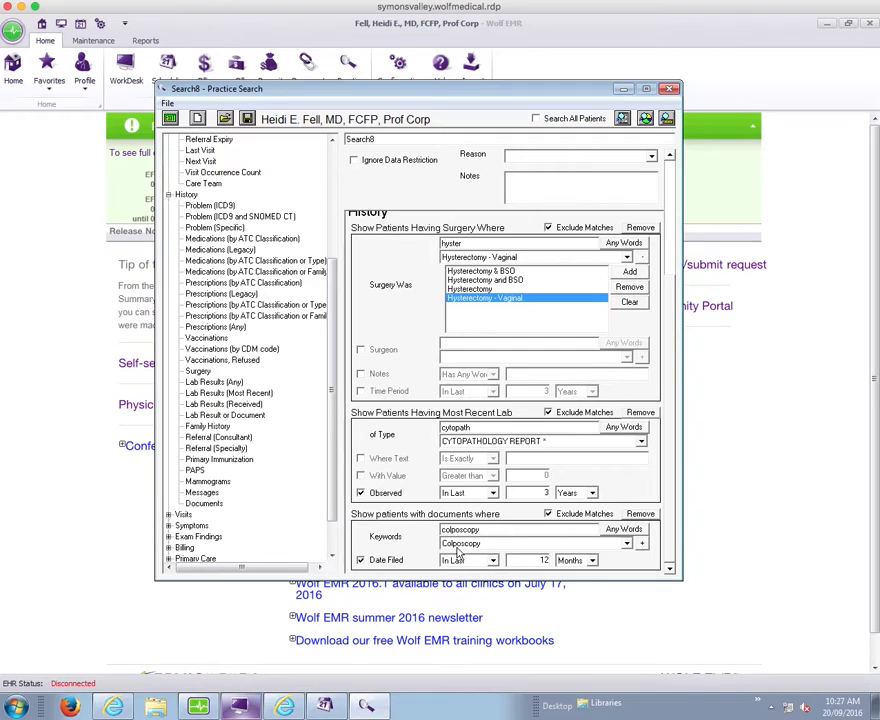
mouse_move(664, 564)
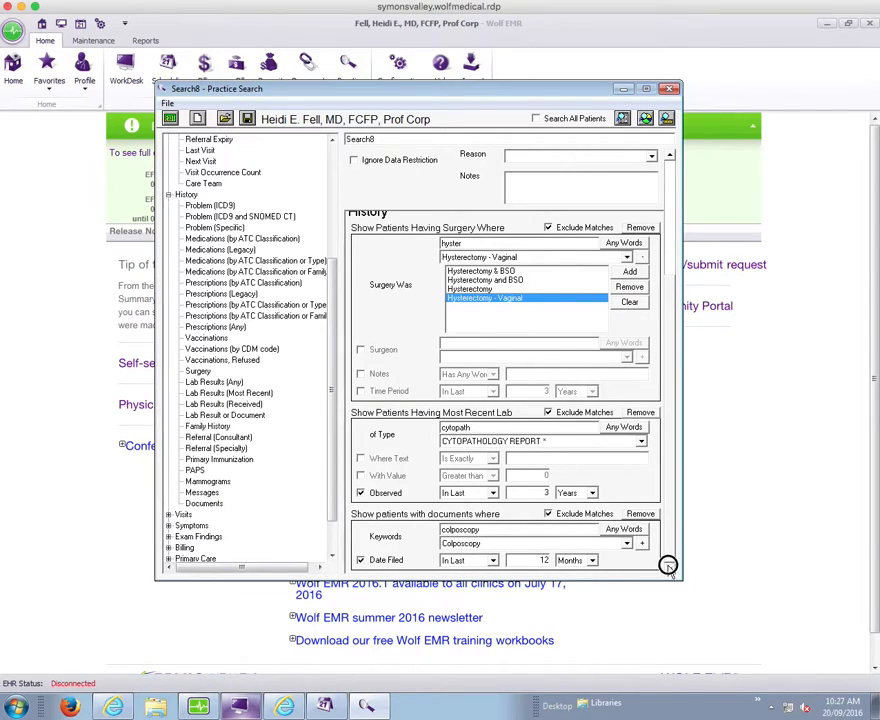
mouse_move(668, 558)
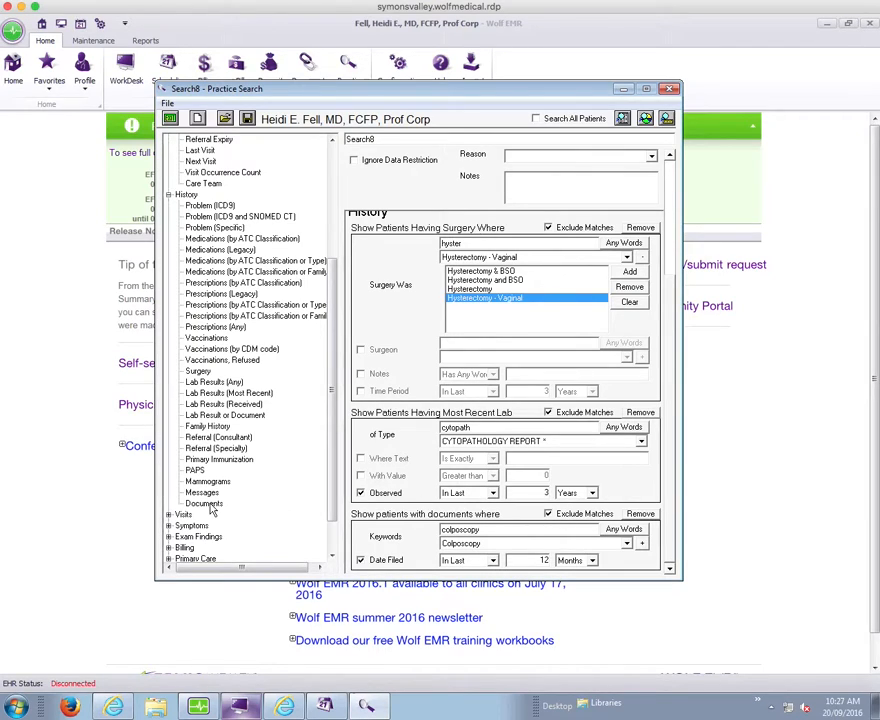
mouse_move(204, 504)
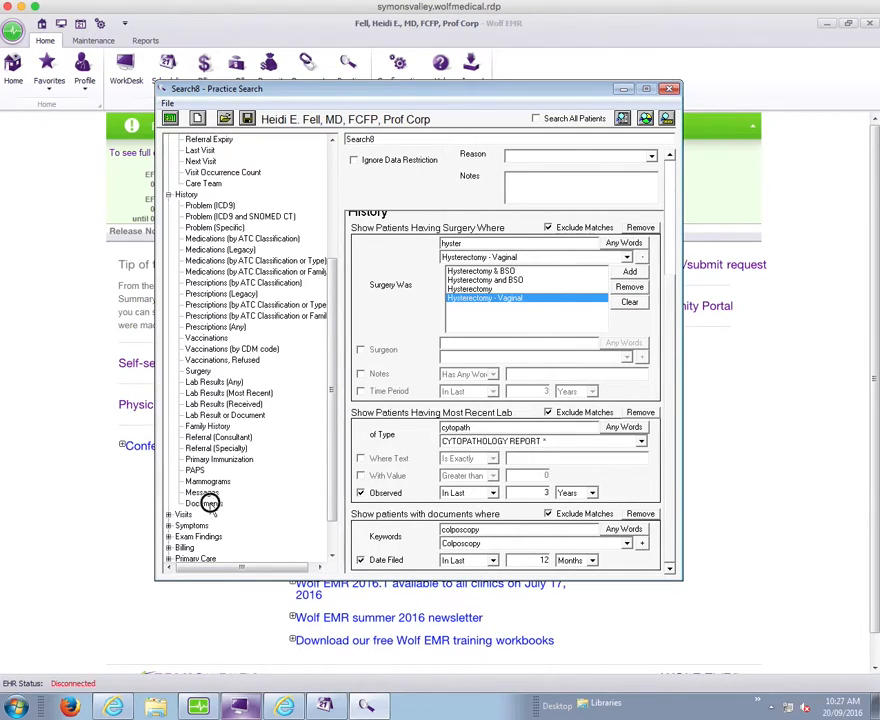
Step: Add a second documents criterion excluding PAPS documents and view the 31-patient breakdown
left_click(204, 492)
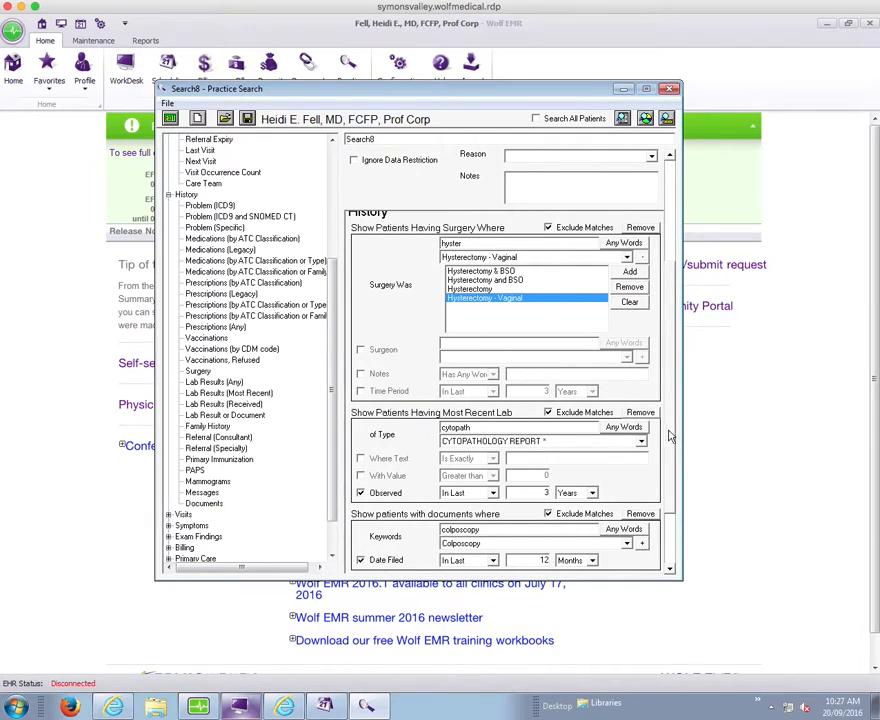
mouse_move(672, 486)
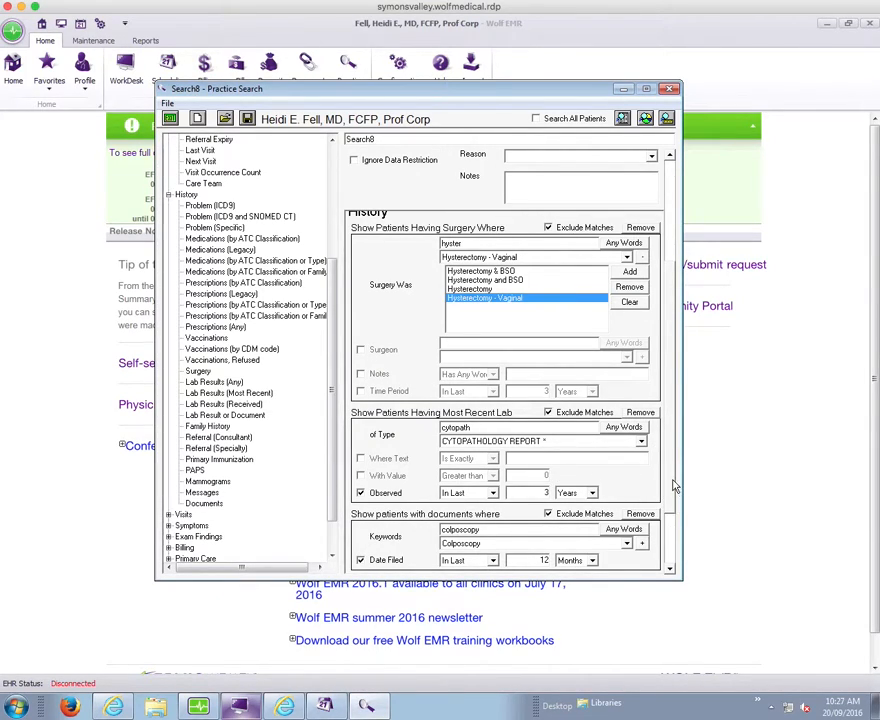
scroll("down", 3)
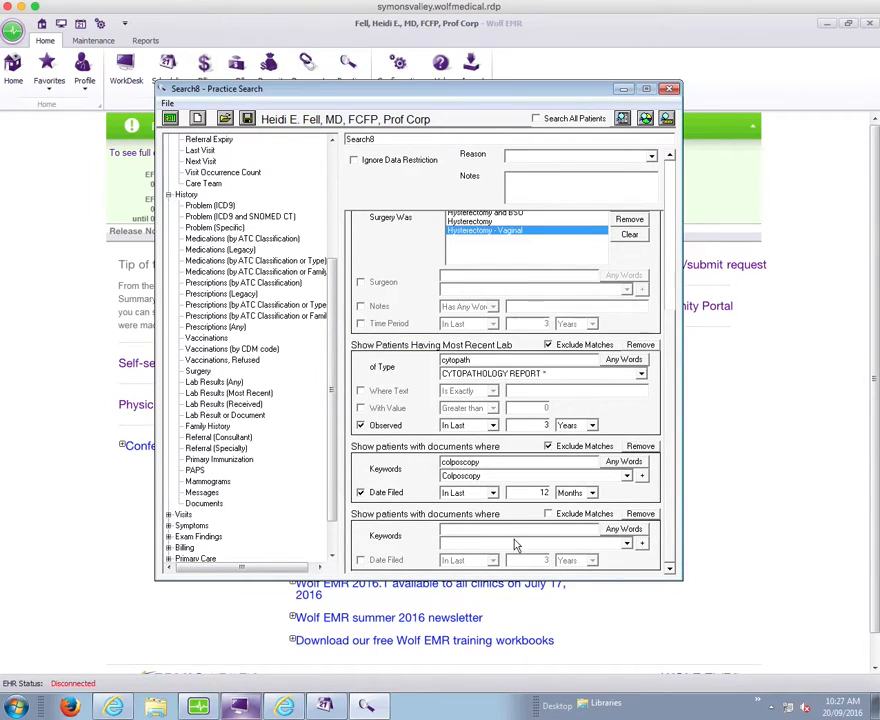
type("d")
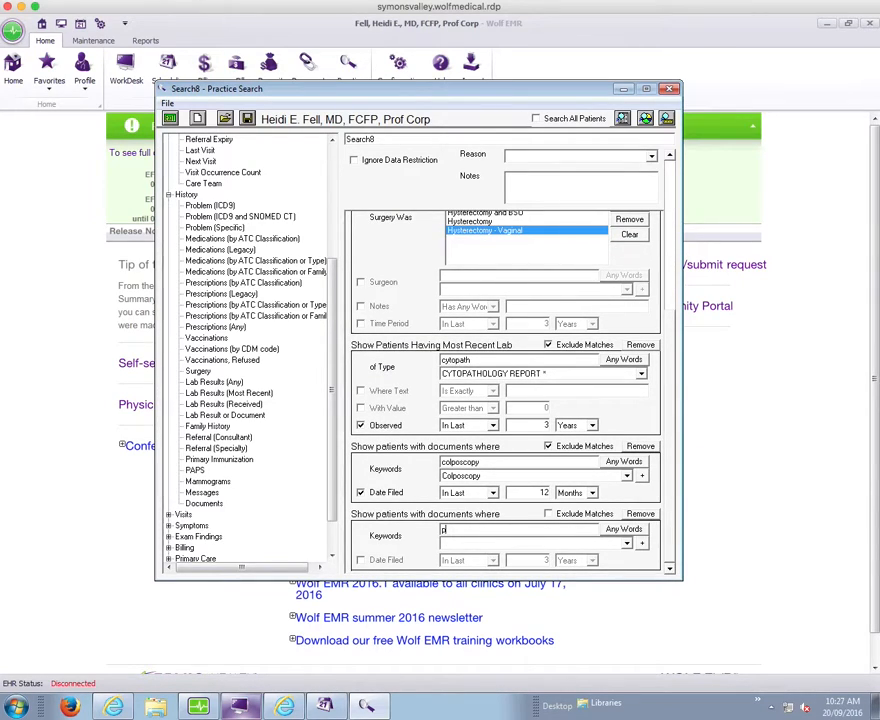
type("paps")
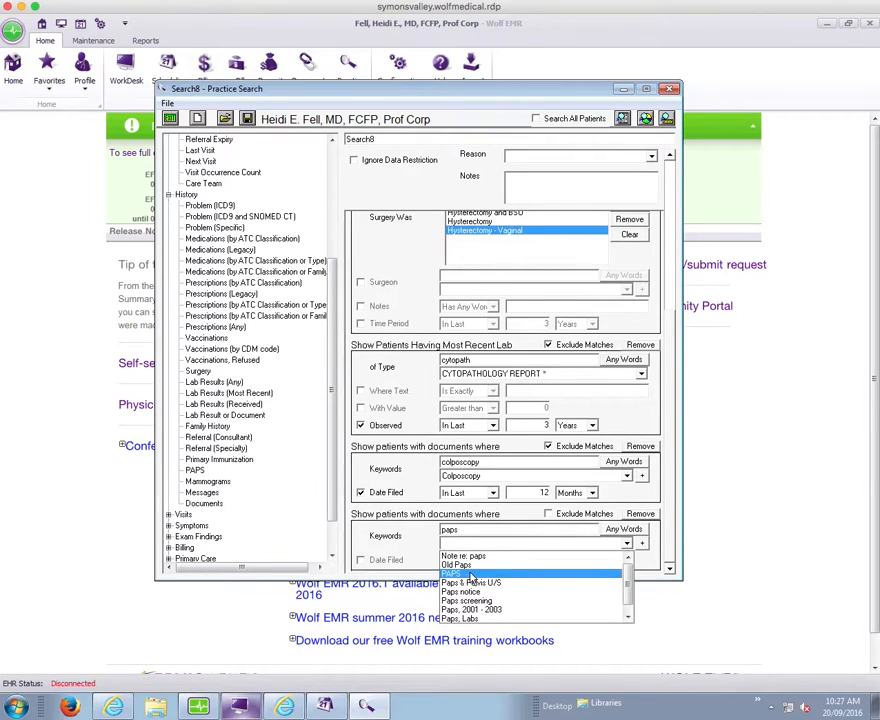
mouse_move(464, 576)
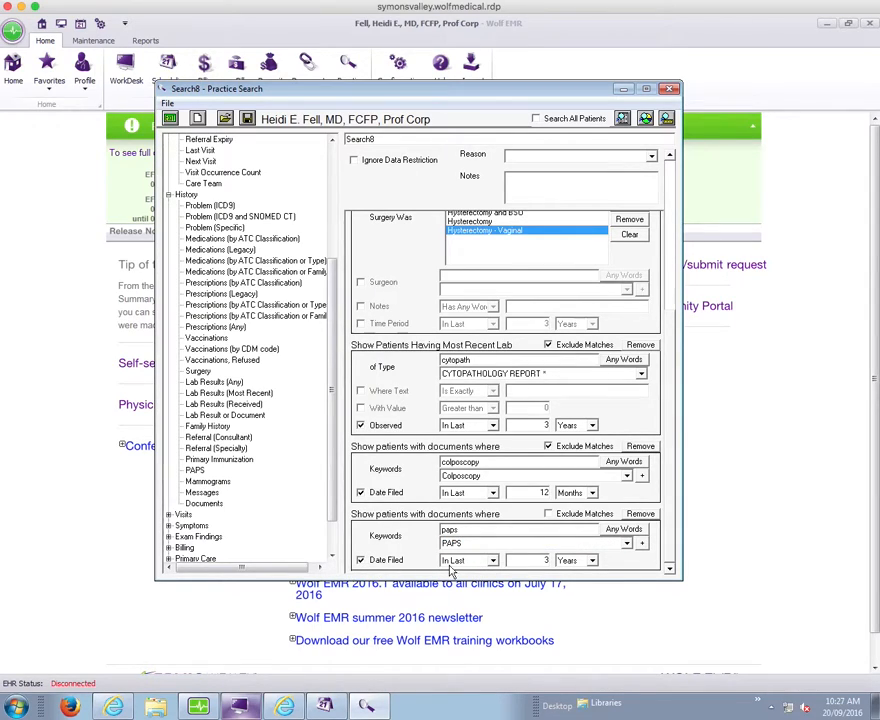
mouse_move(556, 516)
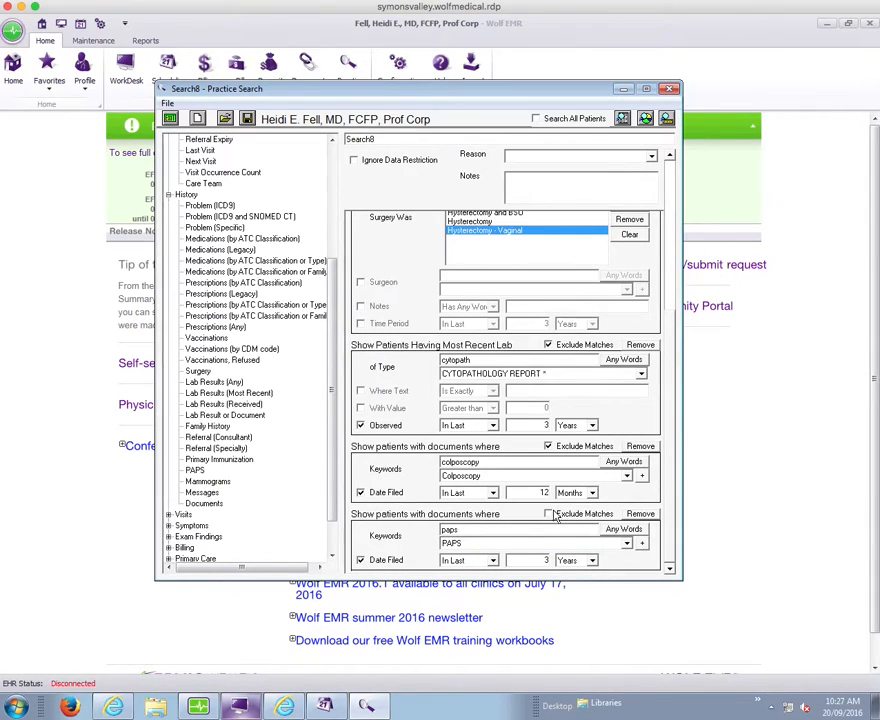
left_click(548, 512)
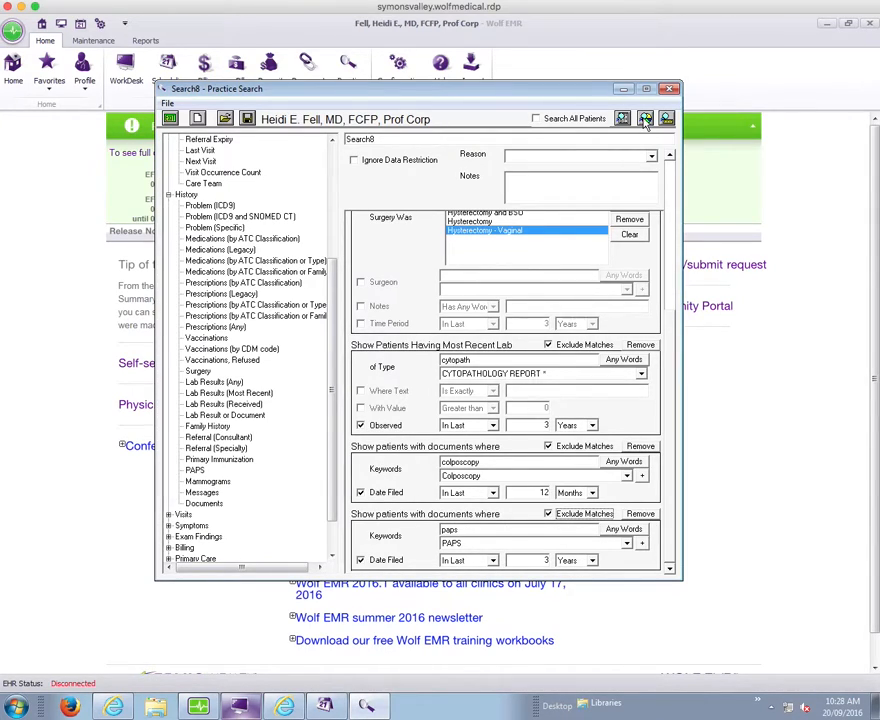
left_click(646, 118)
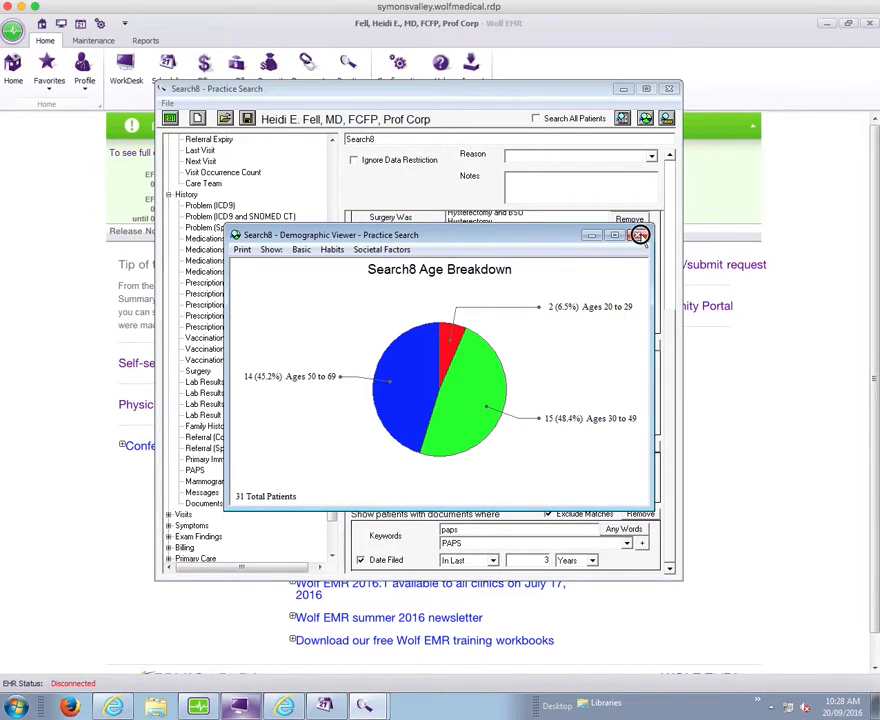
left_click(640, 236)
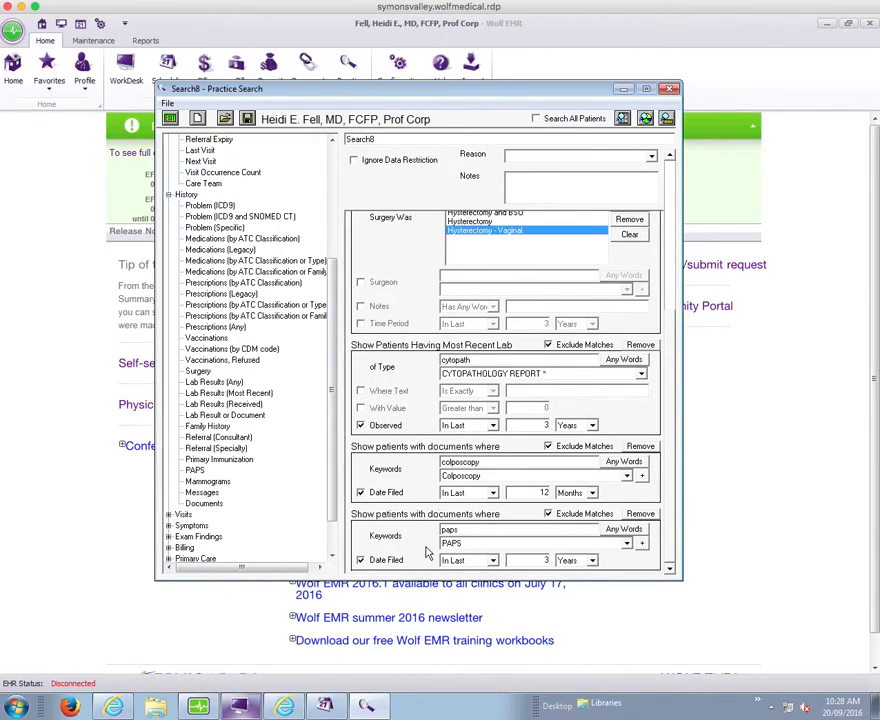
mouse_move(498, 336)
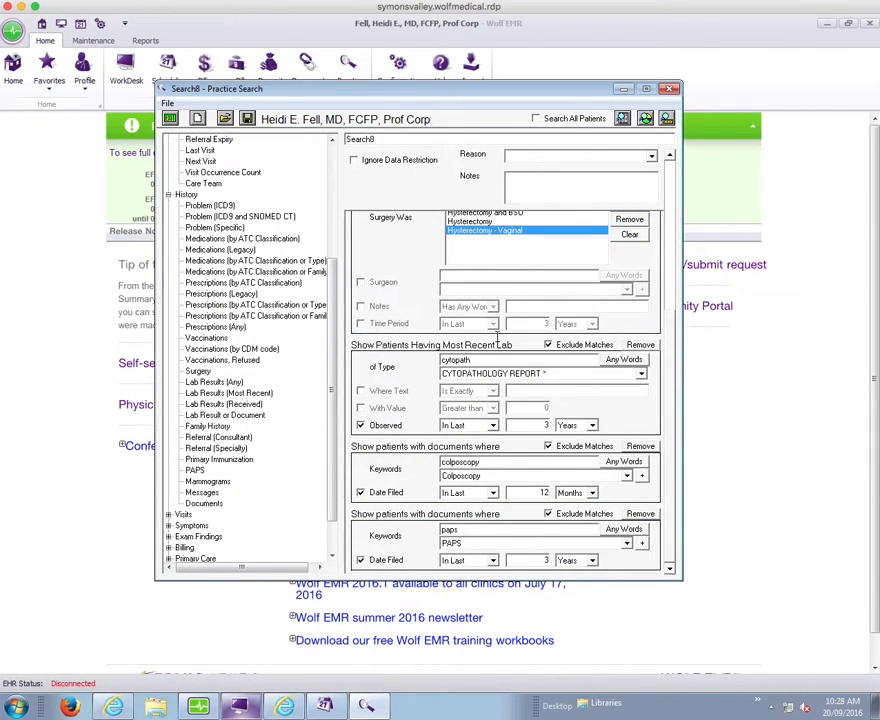
mouse_move(466, 318)
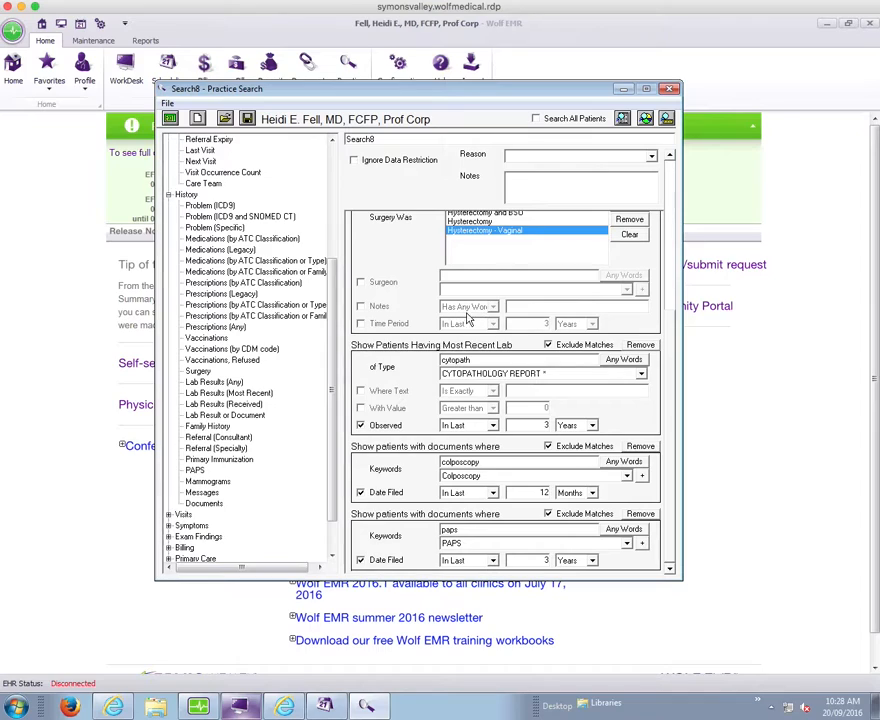
mouse_move(438, 456)
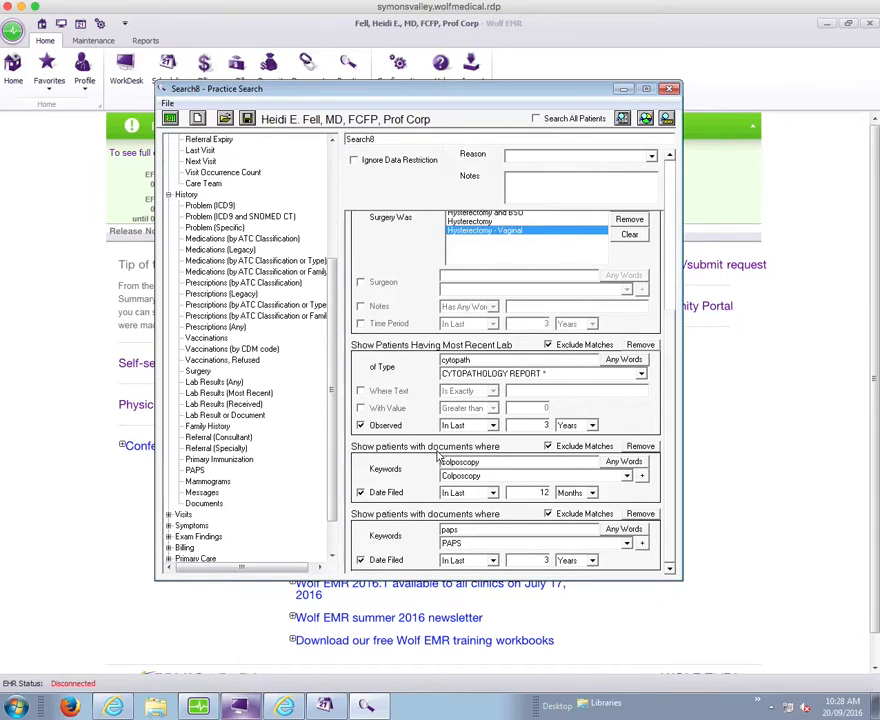
mouse_move(472, 510)
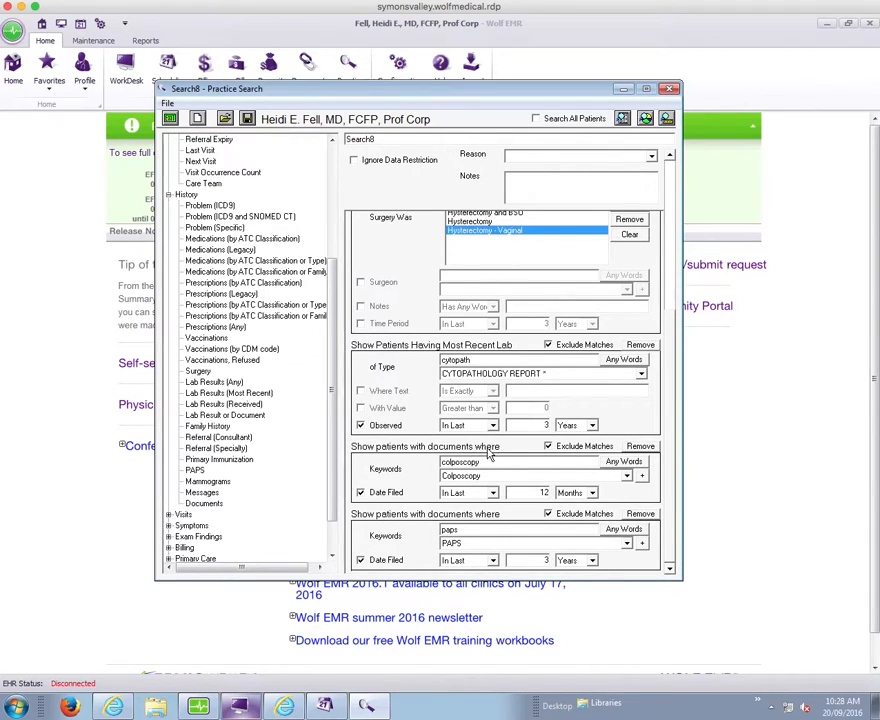
mouse_move(464, 556)
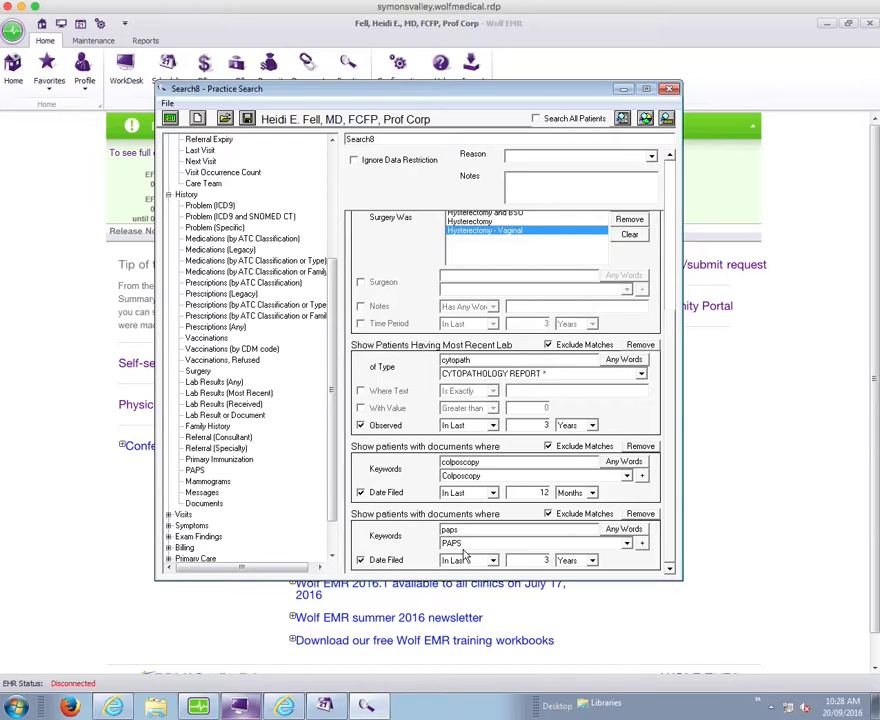
mouse_move(176, 476)
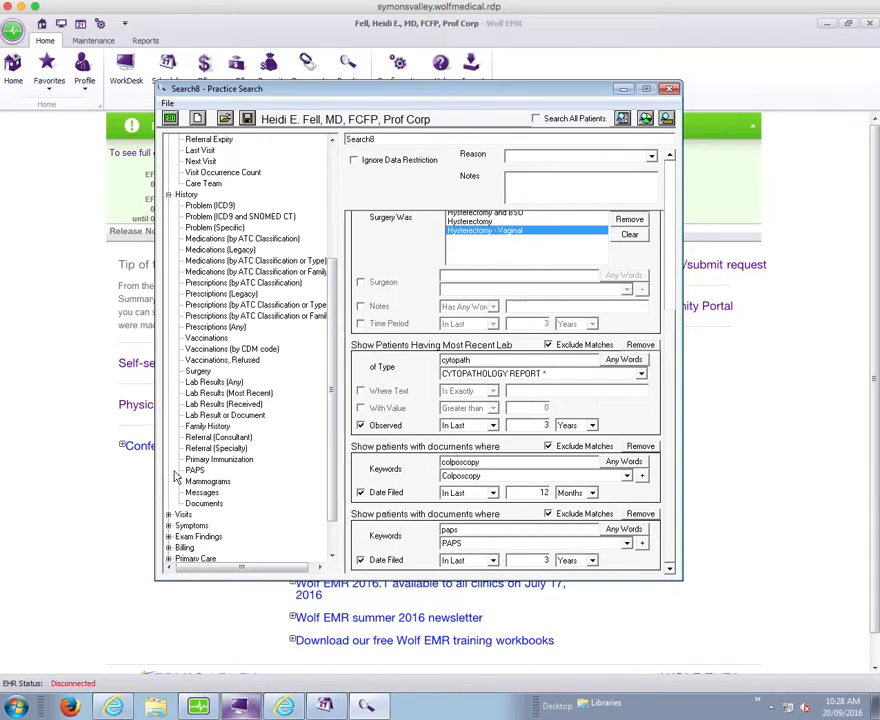
mouse_move(240, 490)
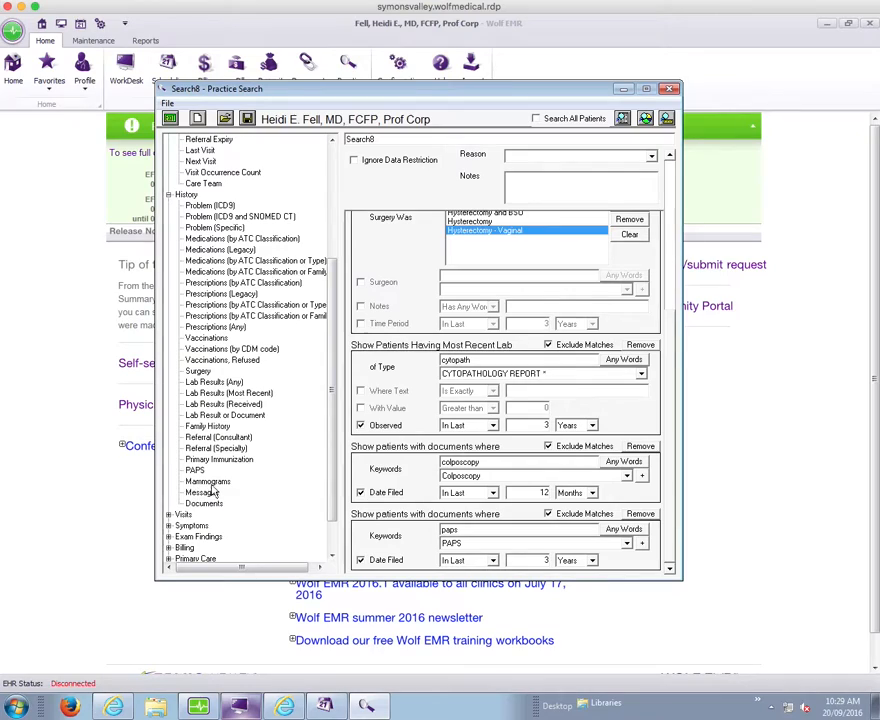
mouse_move(204, 486)
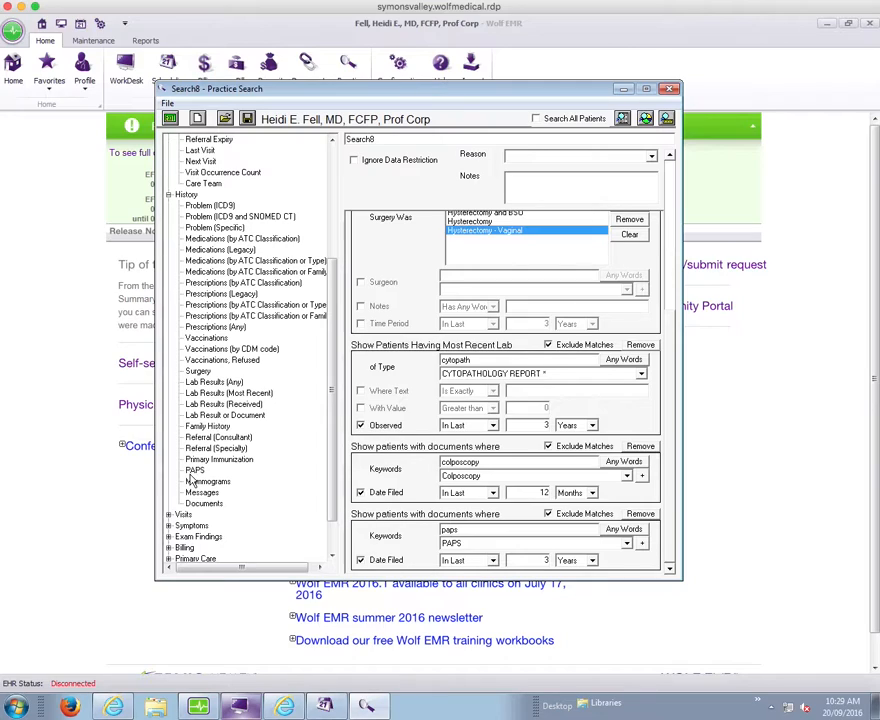
mouse_move(218, 514)
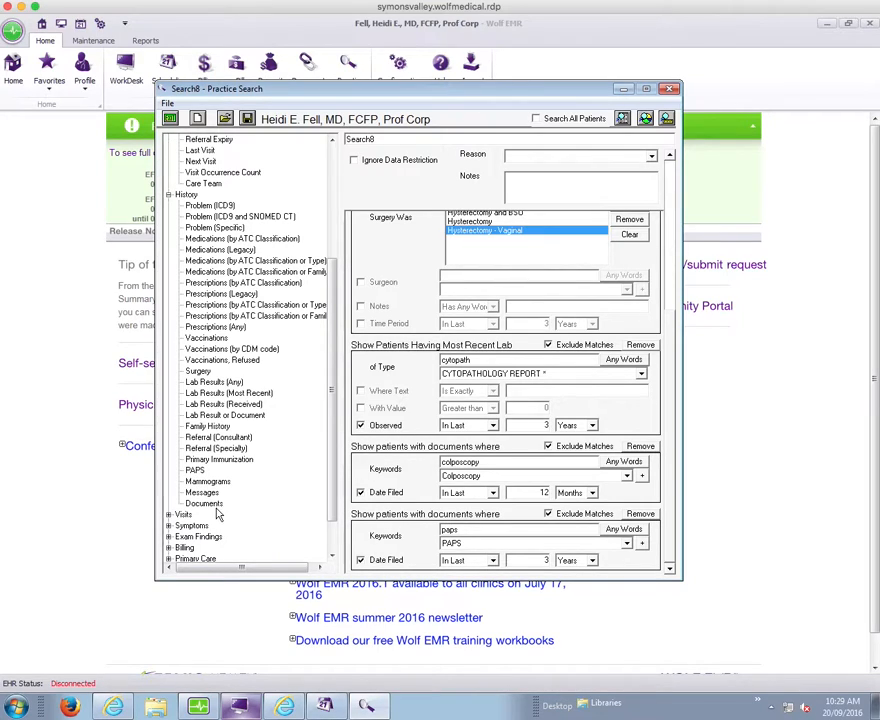
mouse_move(218, 516)
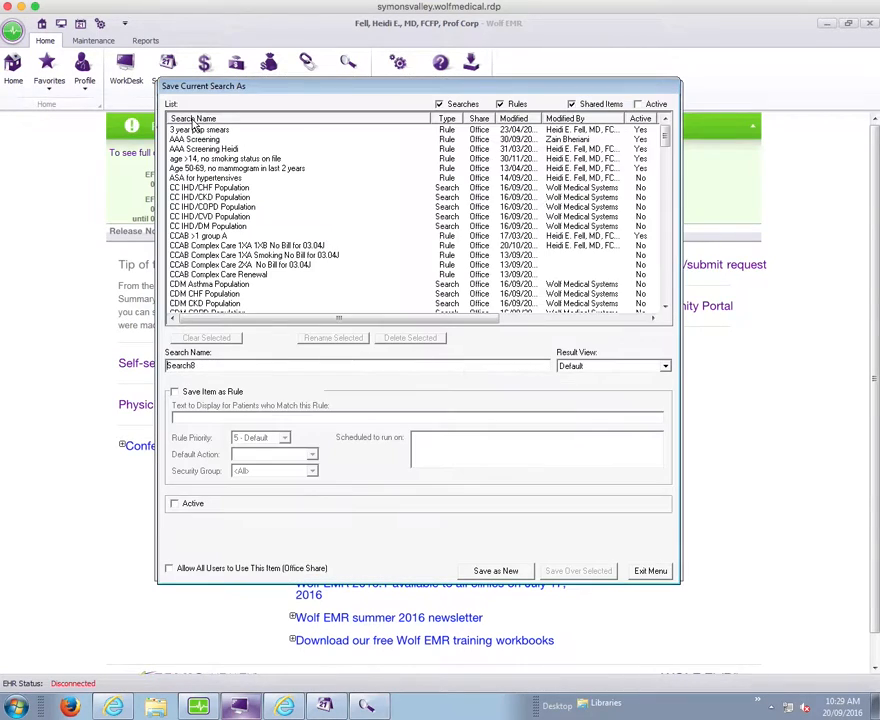
Step: Name the search 'no pap last 3 years', save it as new and confirm success
triple_click(180, 364)
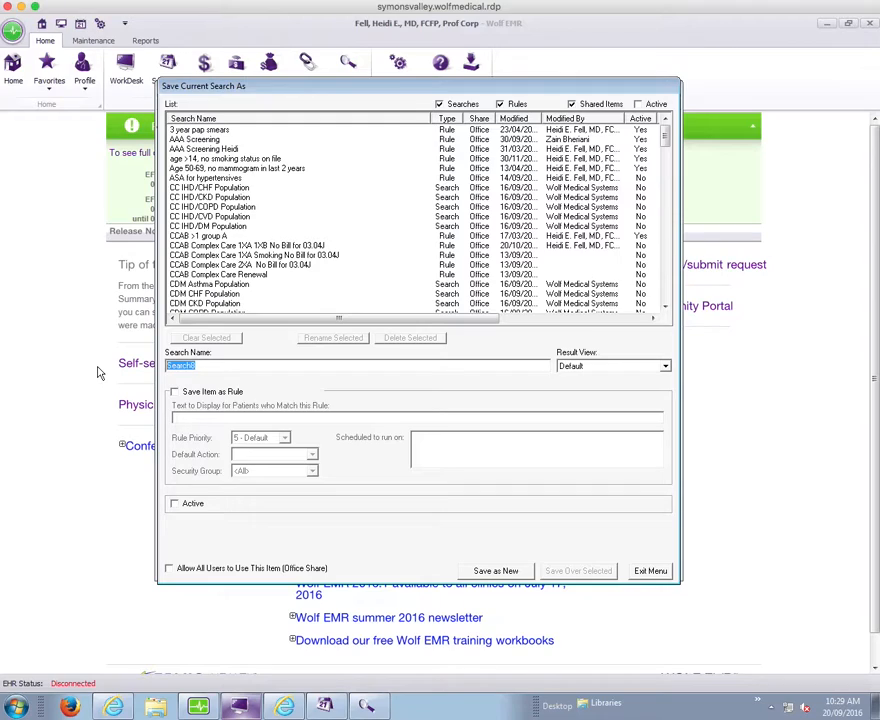
type("no pap last 3")
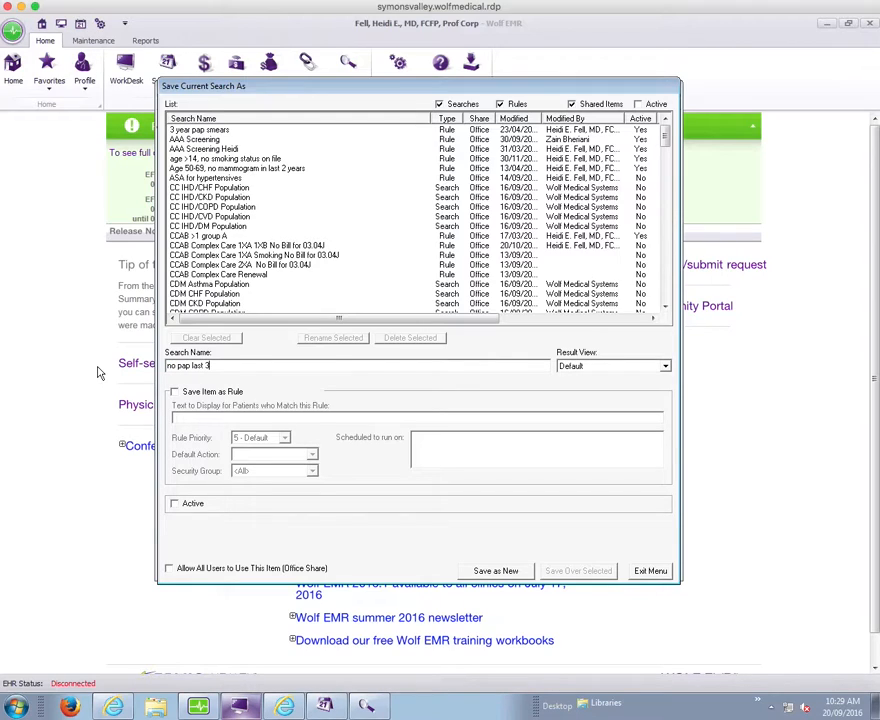
type("years")
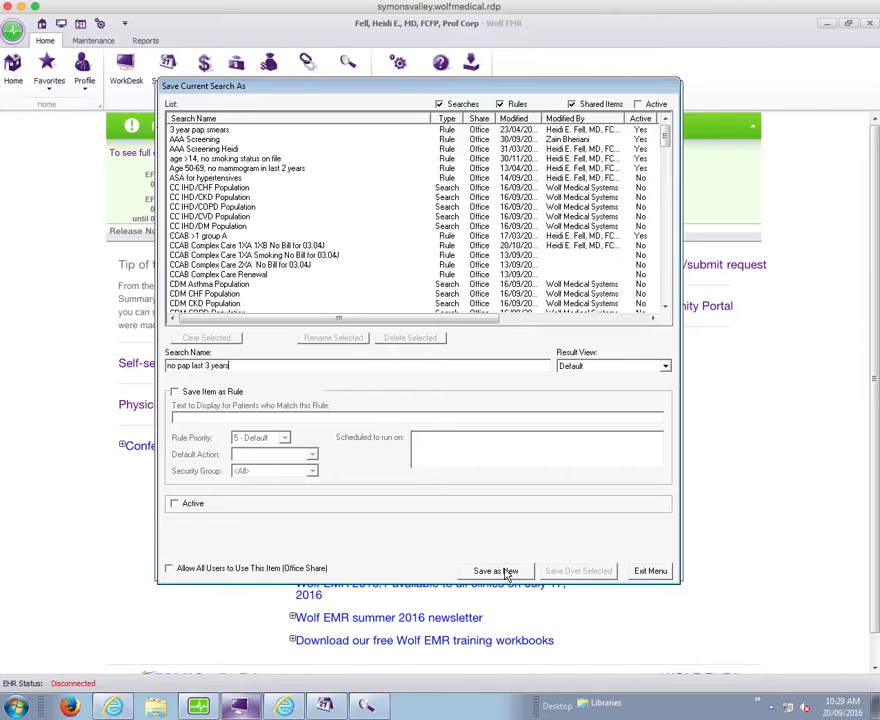
left_click(496, 572)
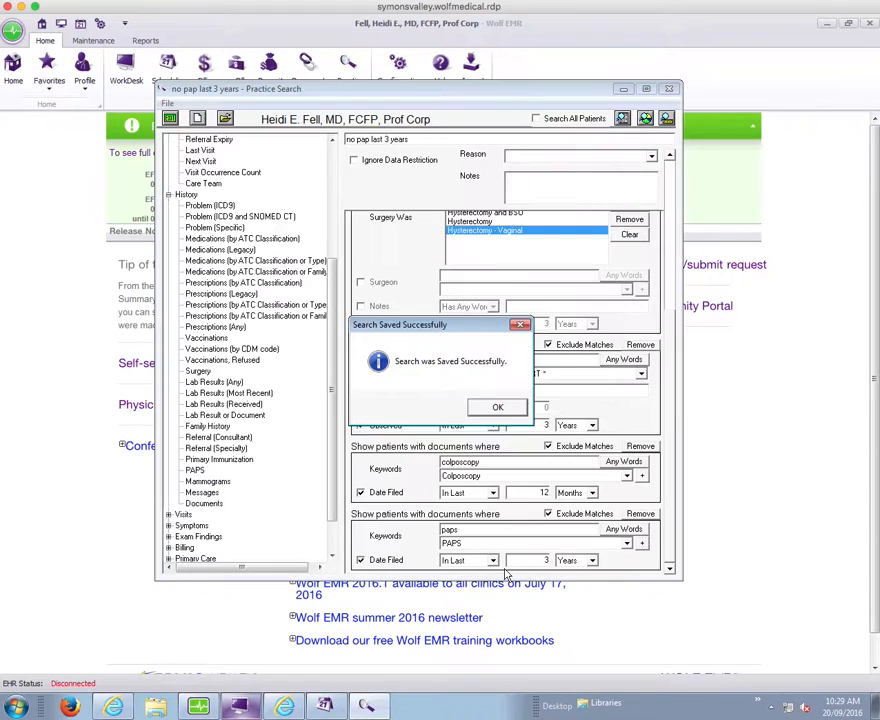
left_click(498, 408)
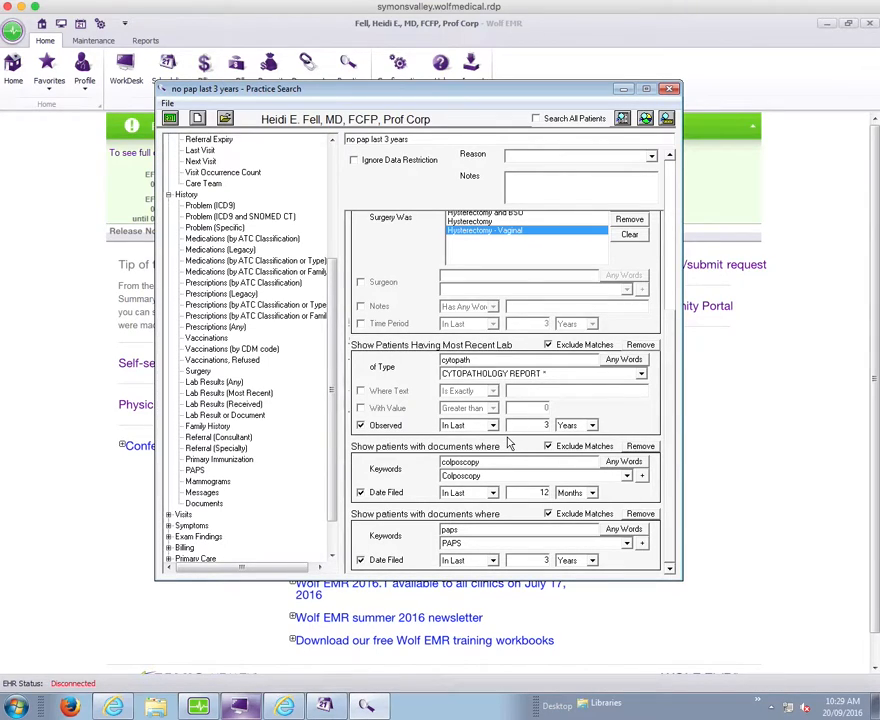
mouse_move(460, 444)
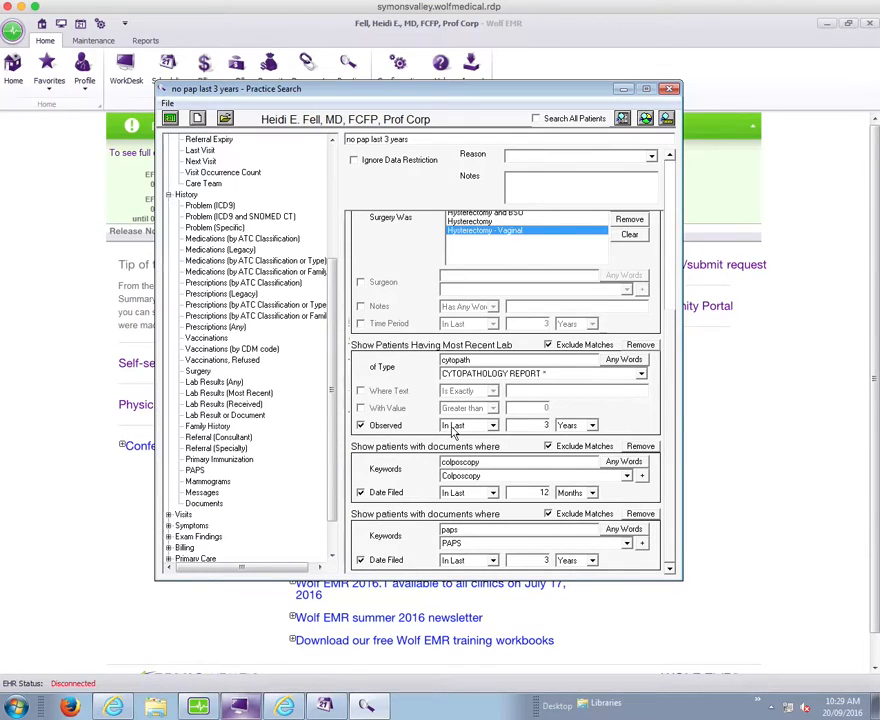
mouse_move(452, 424)
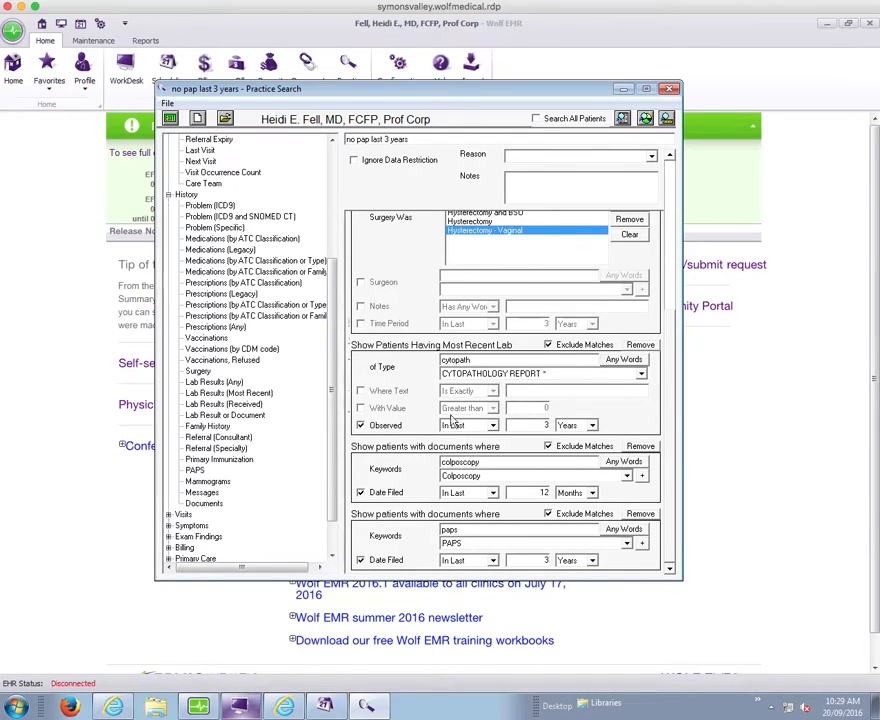
mouse_move(430, 504)
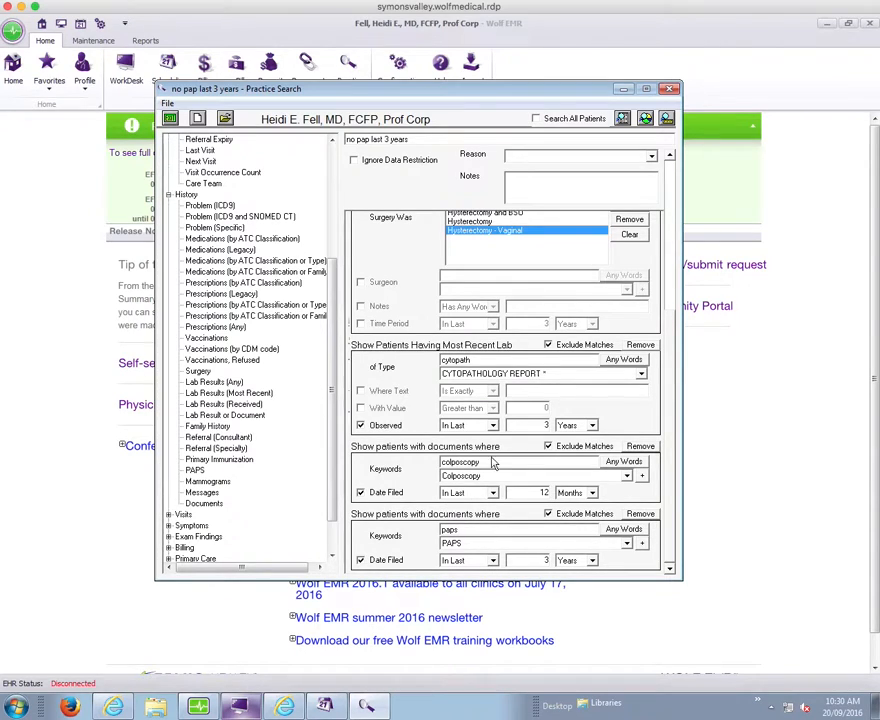
mouse_move(450, 388)
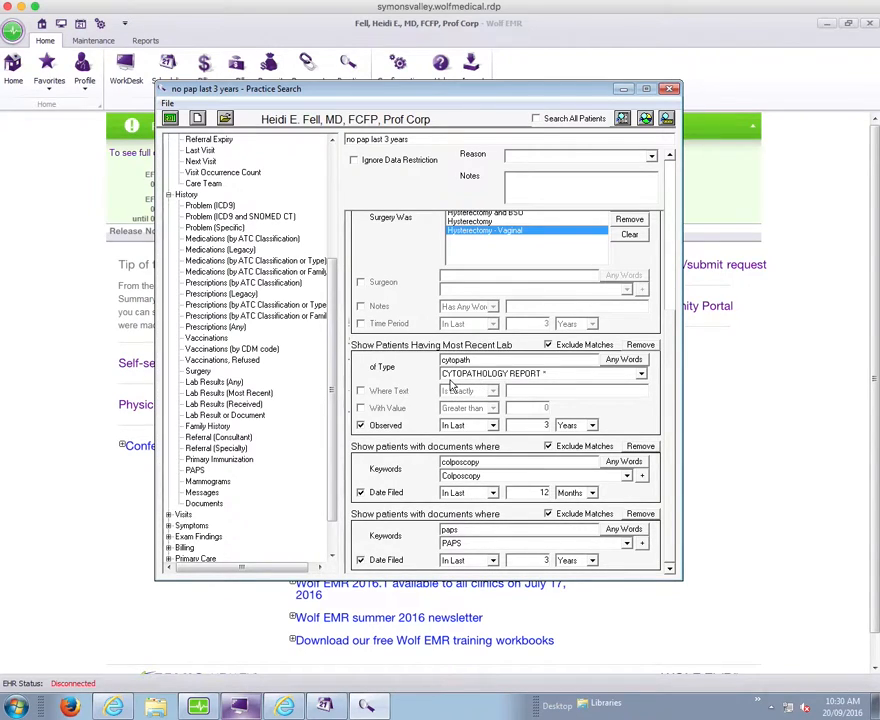
mouse_move(756, 260)
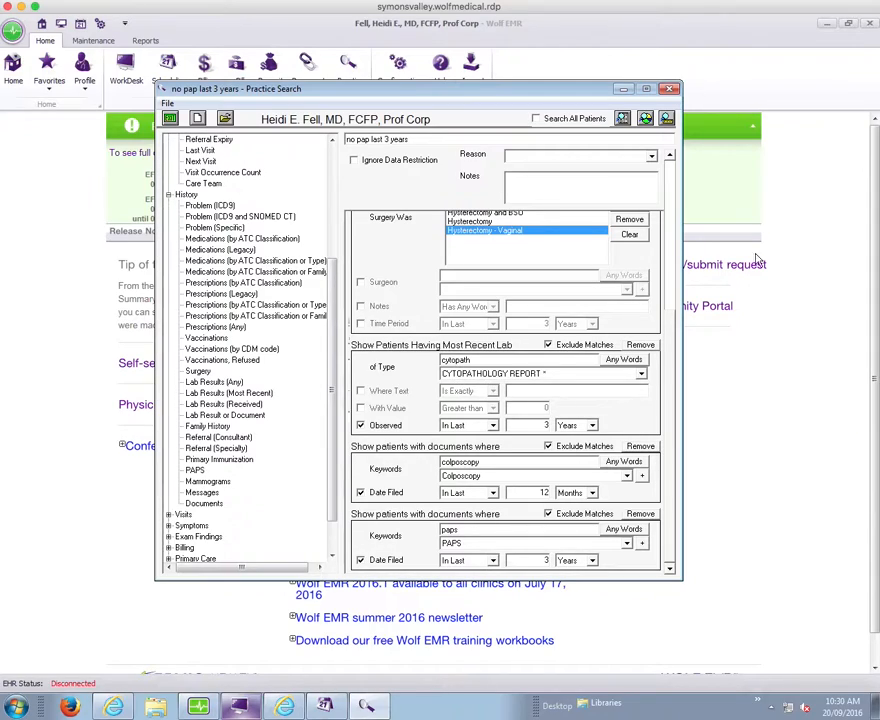